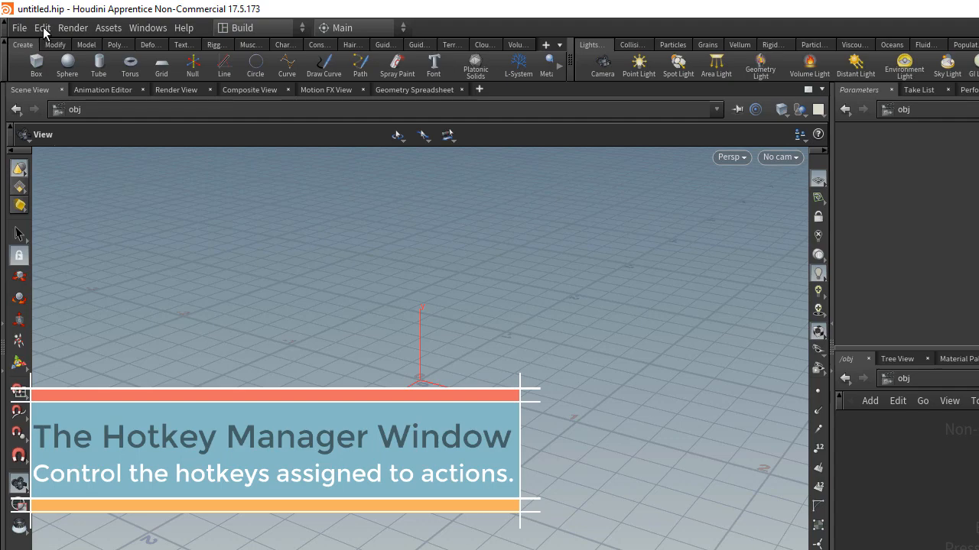
Step: Open Hotkeys from the Edit menu, dismissing the viewport display options popup
click(42, 27)
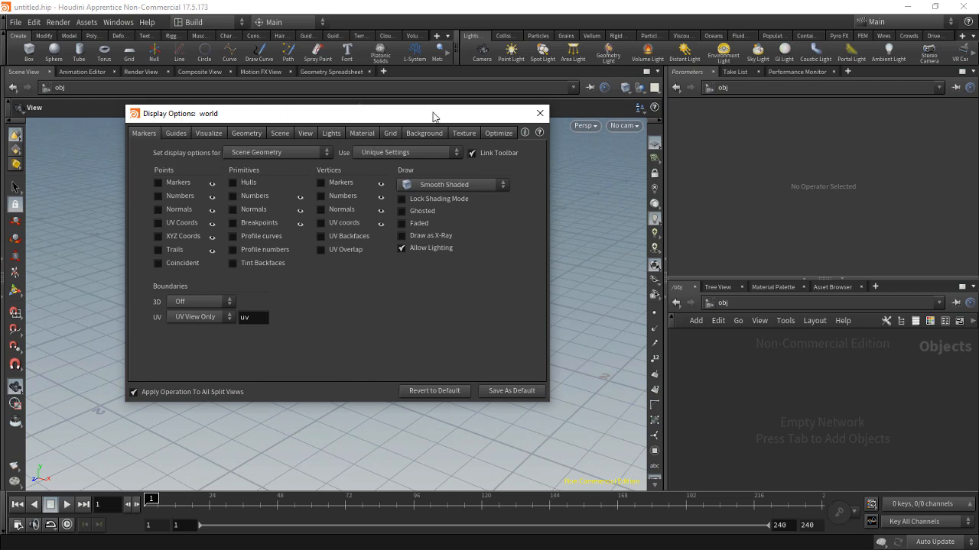
click(540, 113)
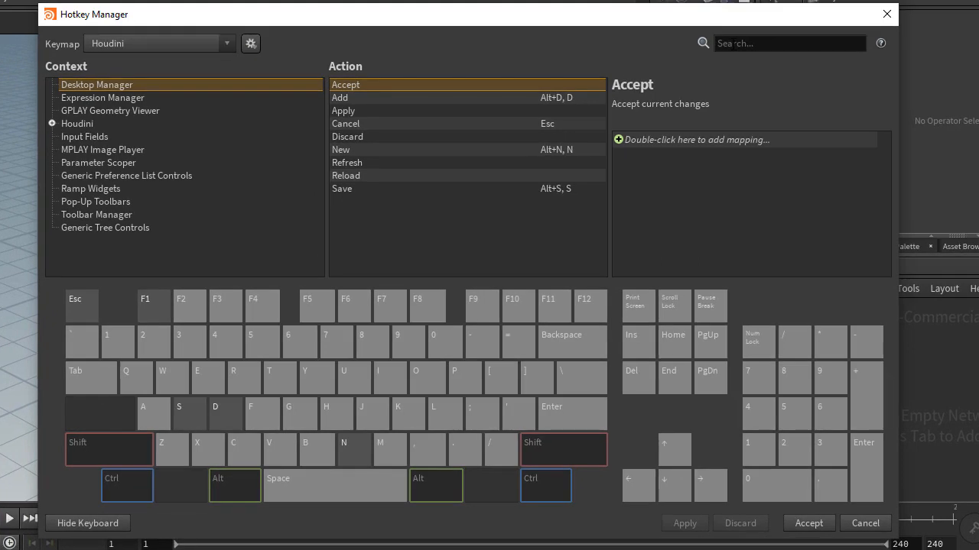
text(d)
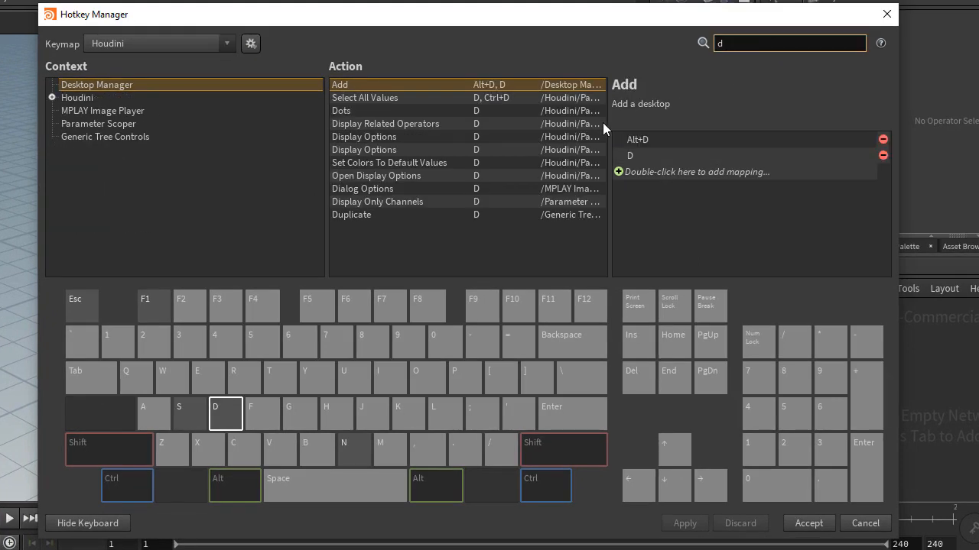
mouse_move(396, 136)
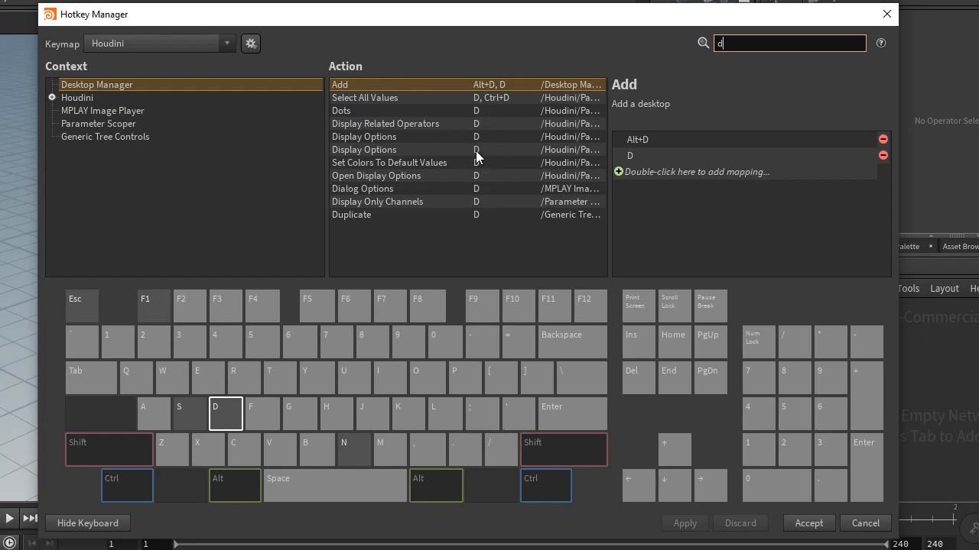
mouse_move(576, 150)
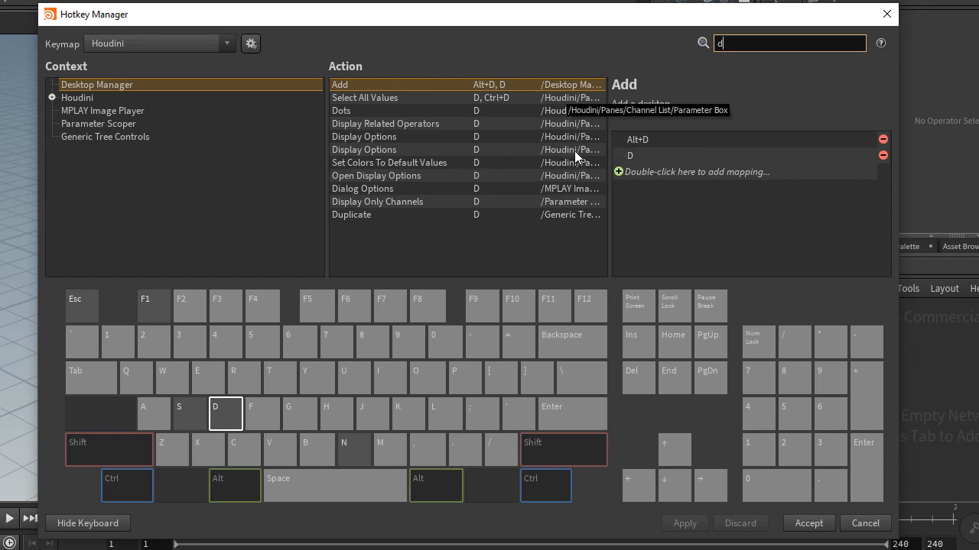
mouse_move(558, 141)
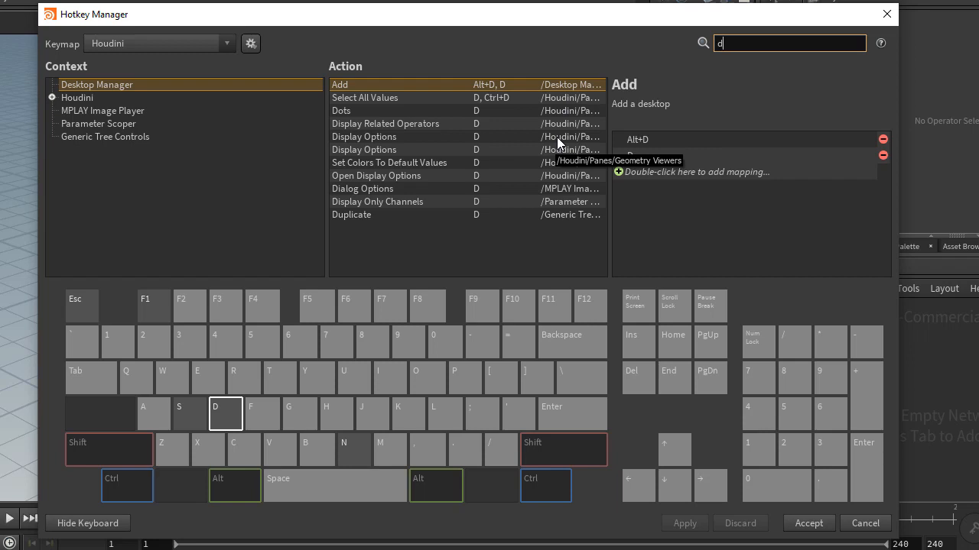
mouse_move(552, 125)
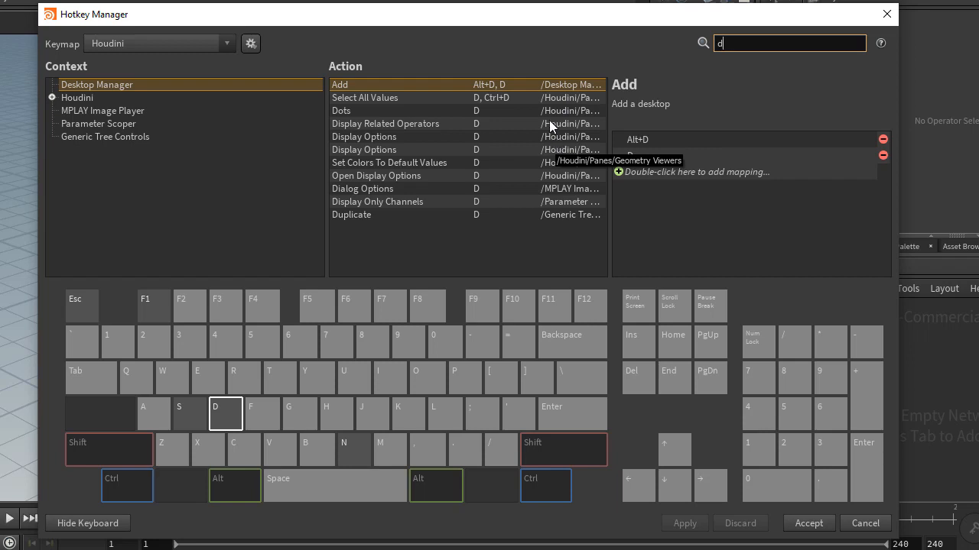
mouse_move(557, 141)
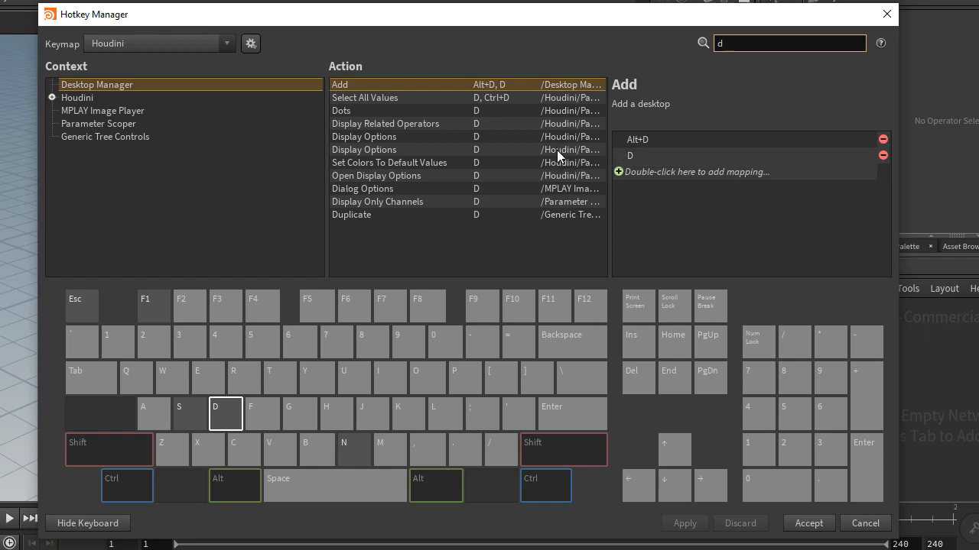
mouse_move(558, 180)
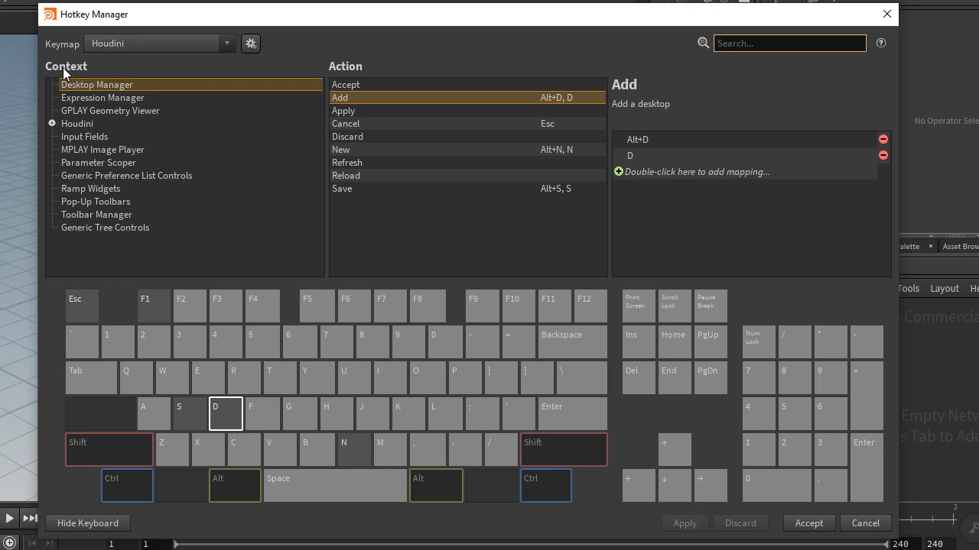
mouse_move(53, 127)
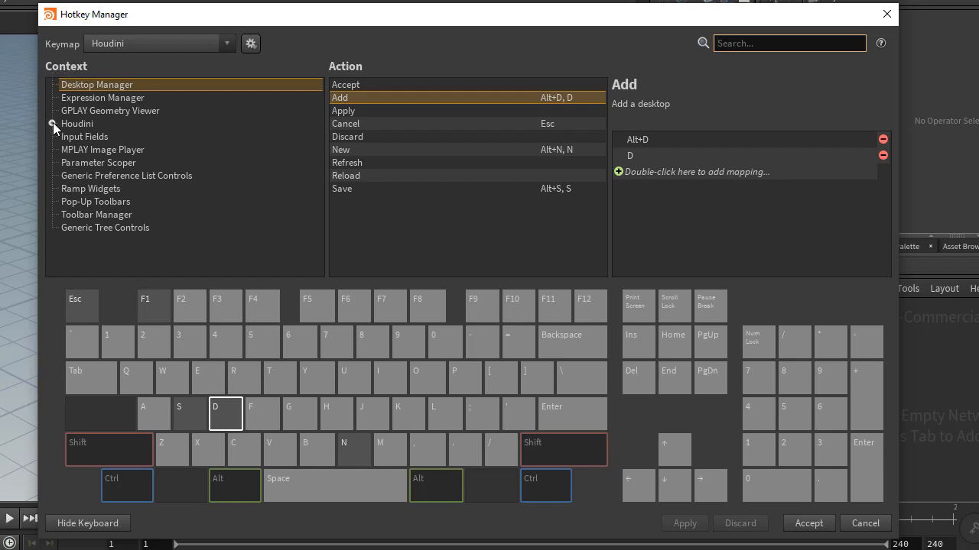
Step: Select the Houdini > Panes context and review the D key's assignments before closing that list
click(54, 124)
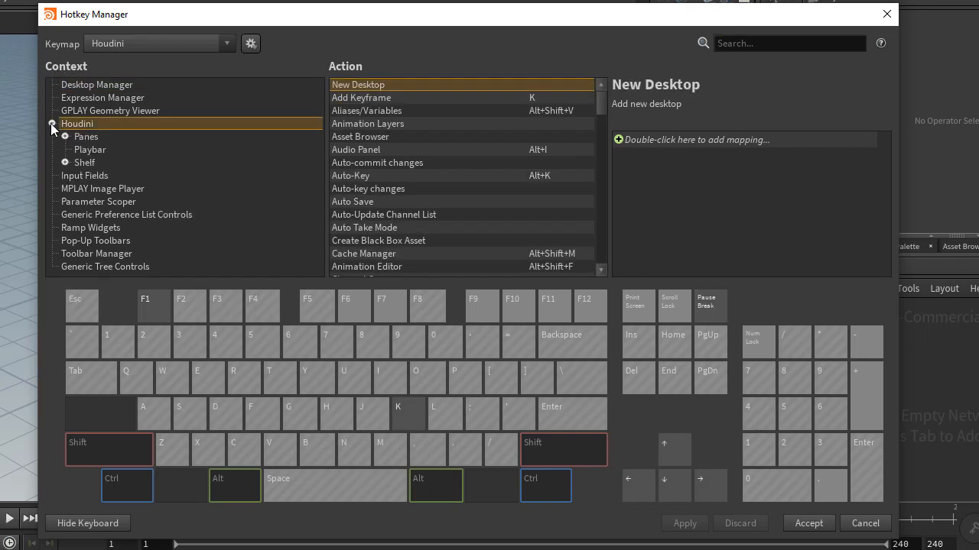
click(86, 136)
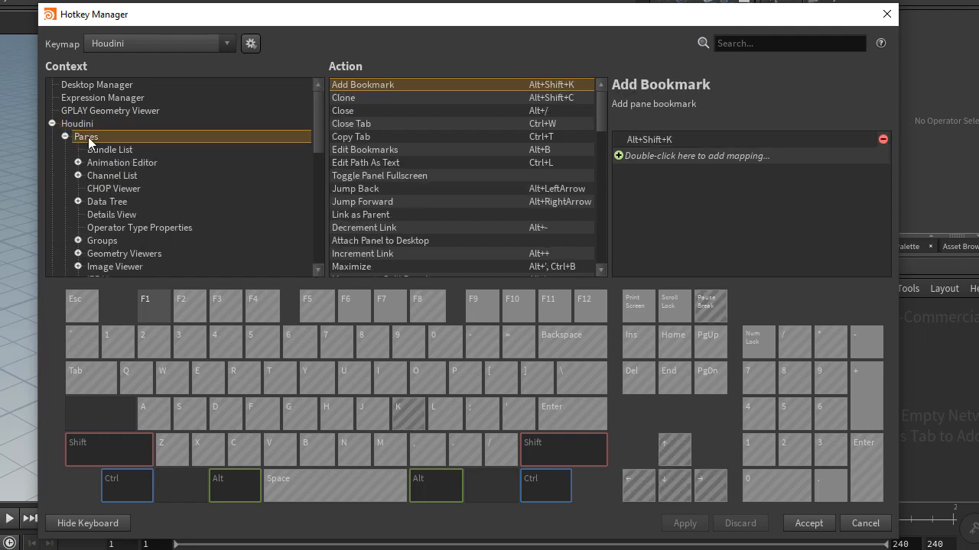
mouse_move(223, 419)
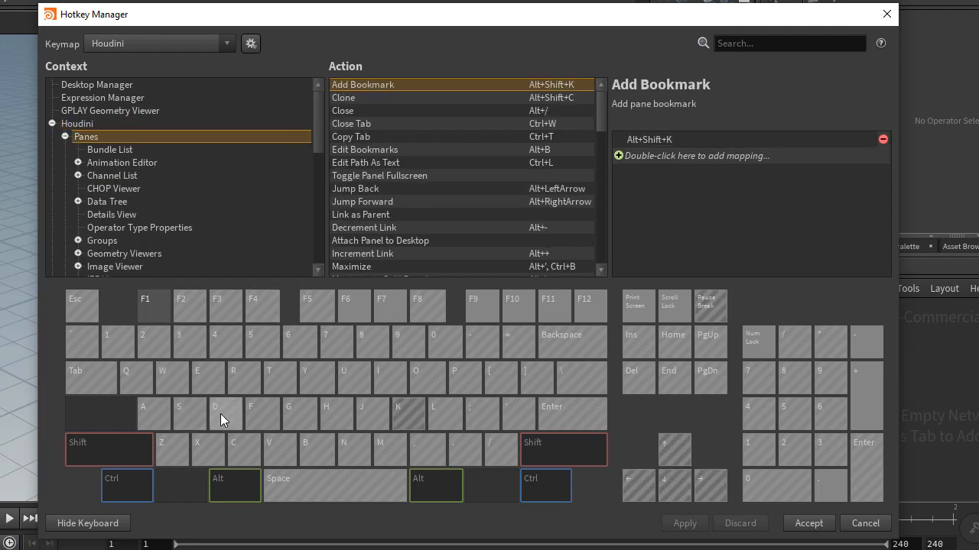
click(215, 413)
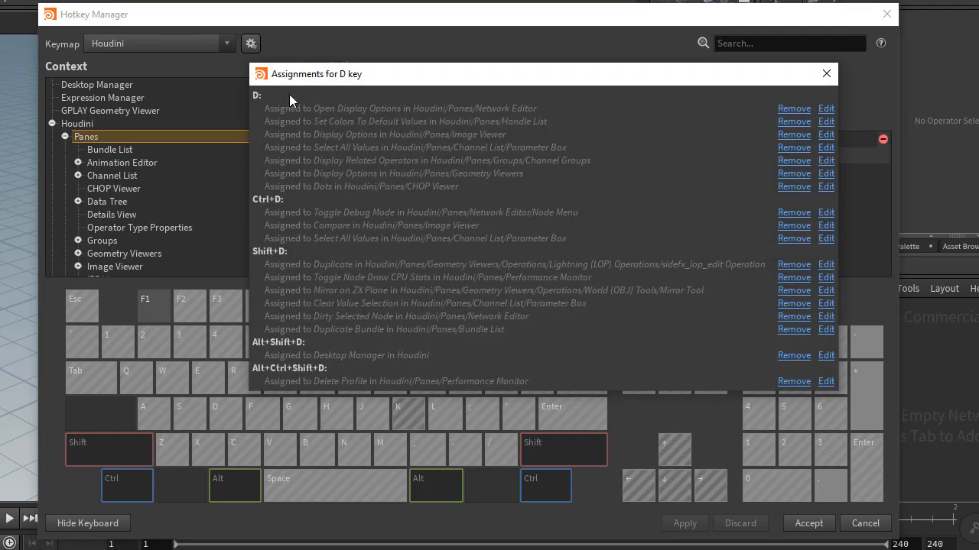
mouse_move(386, 191)
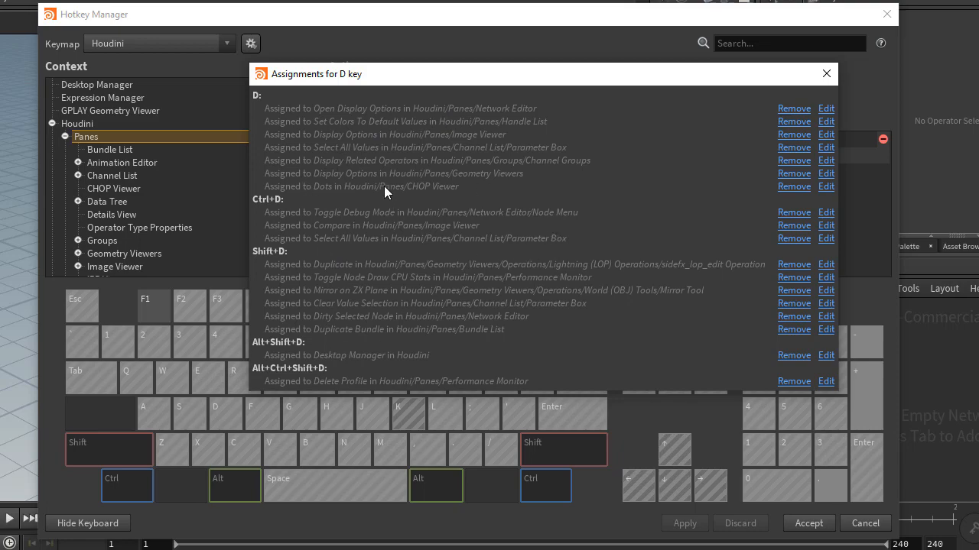
click(826, 74)
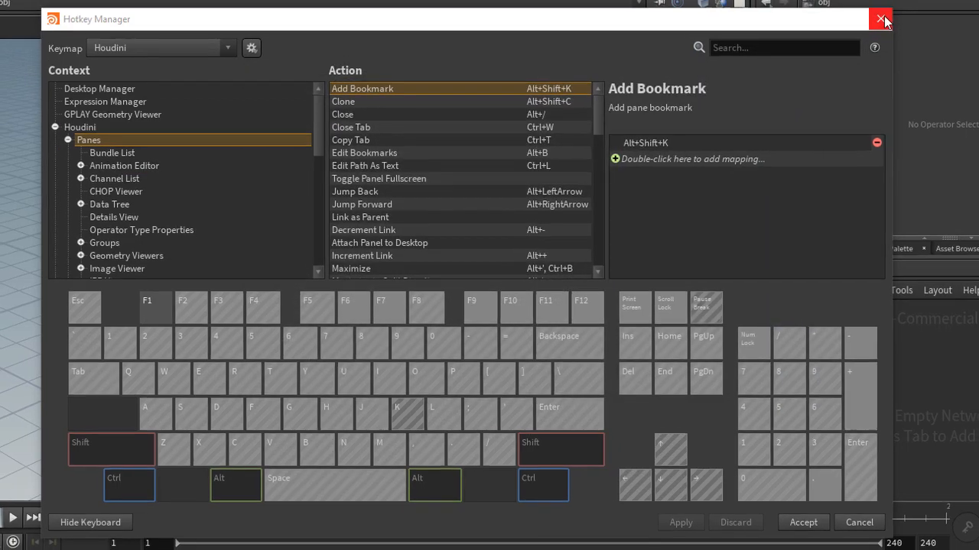
Step: Close the Hotkey Manager, create box_object1, and merge box1 and box2 into merge1 inside it
click(880, 19)
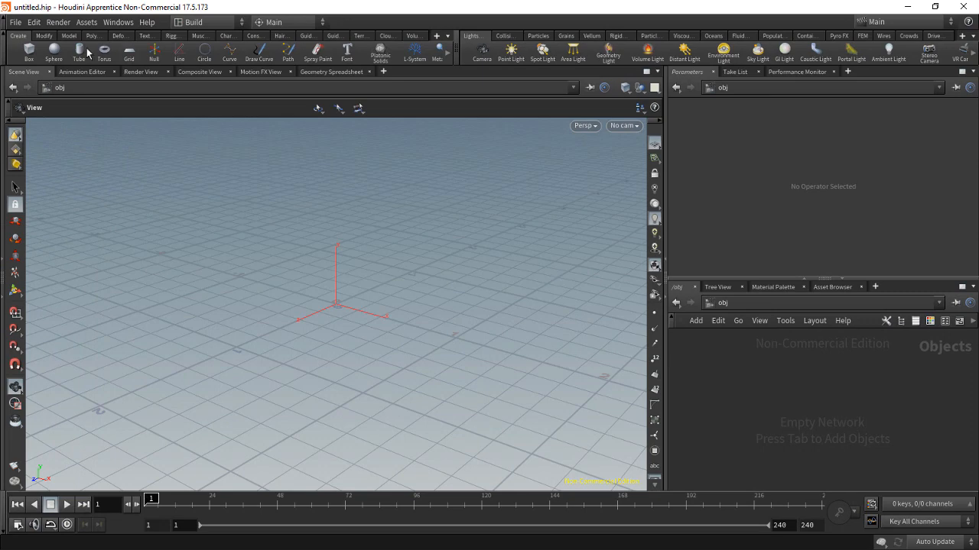
click(29, 49)
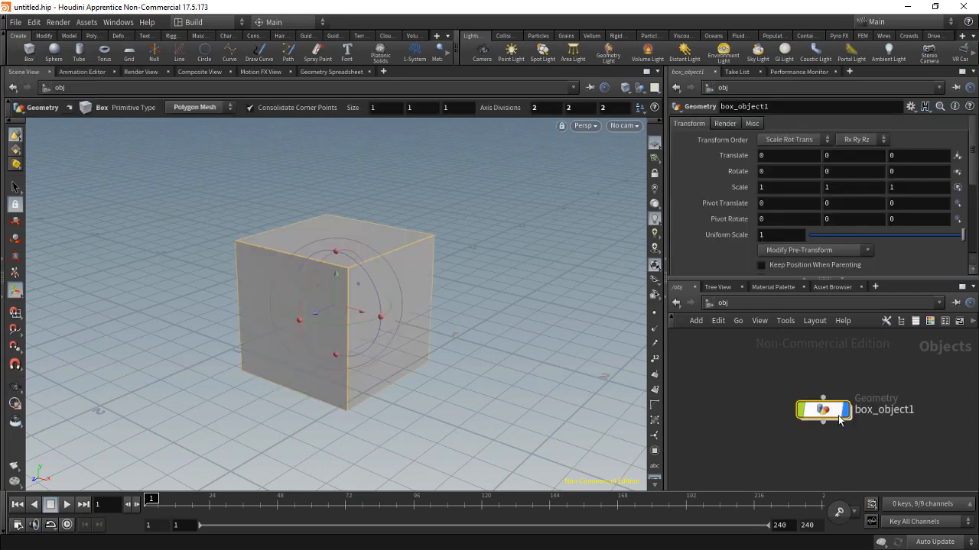
double_click(823, 409)
text(merg)
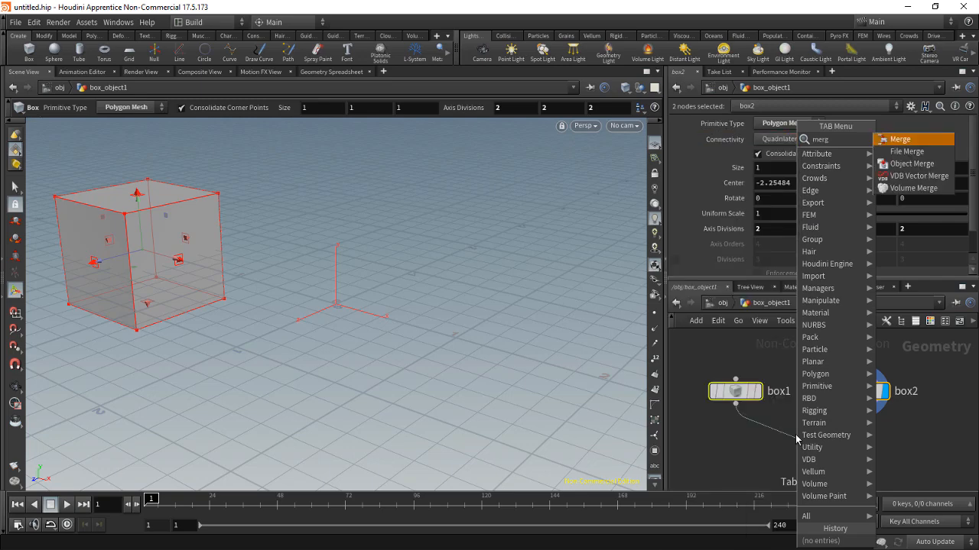
click(900, 138)
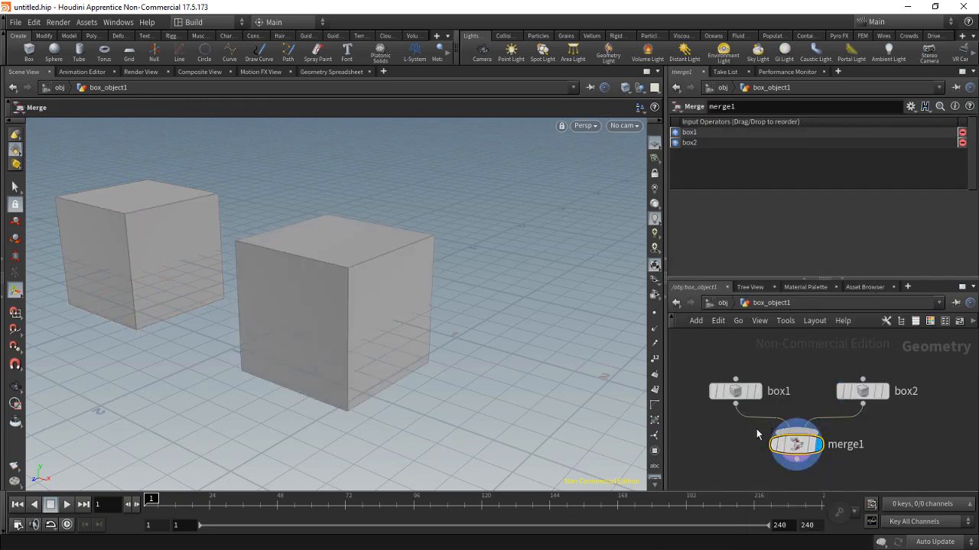
click(734, 391)
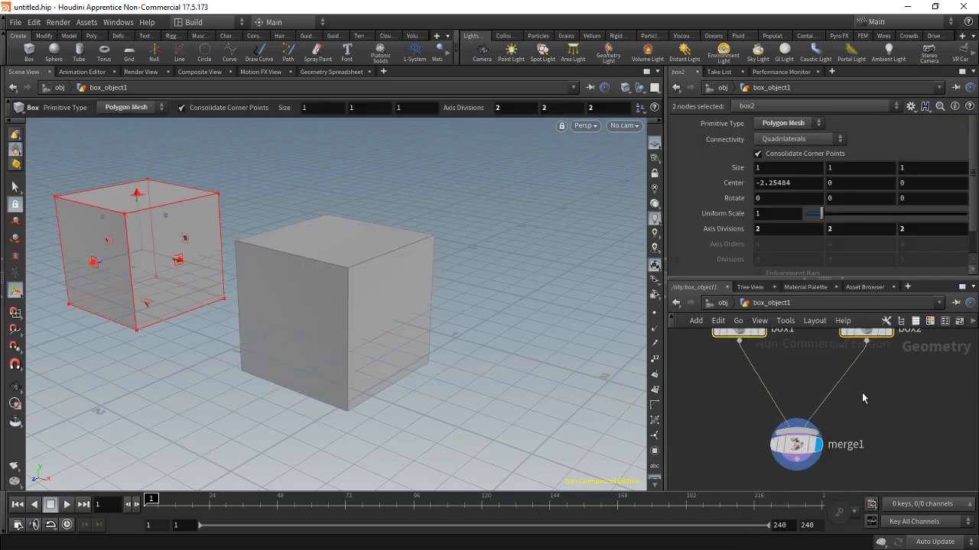
key(y)
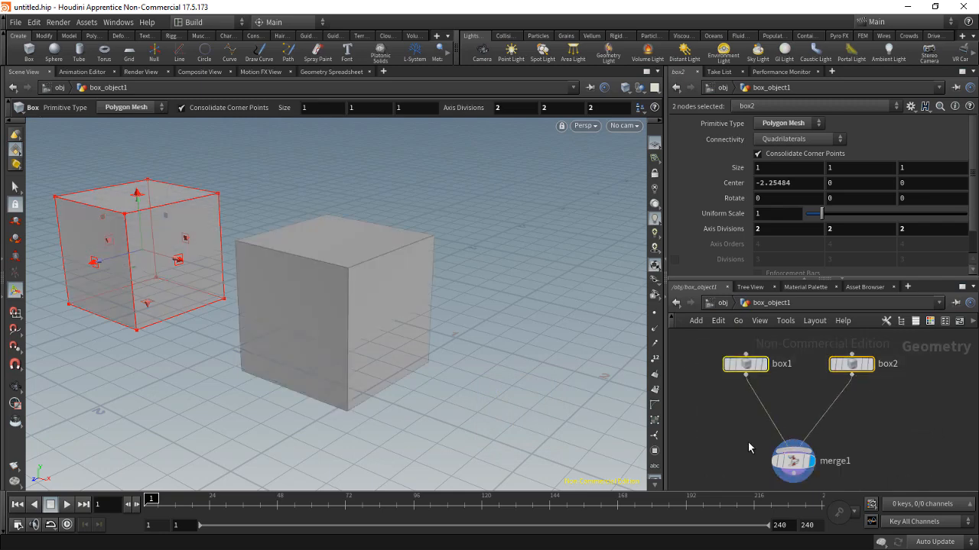
mouse_move(398, 356)
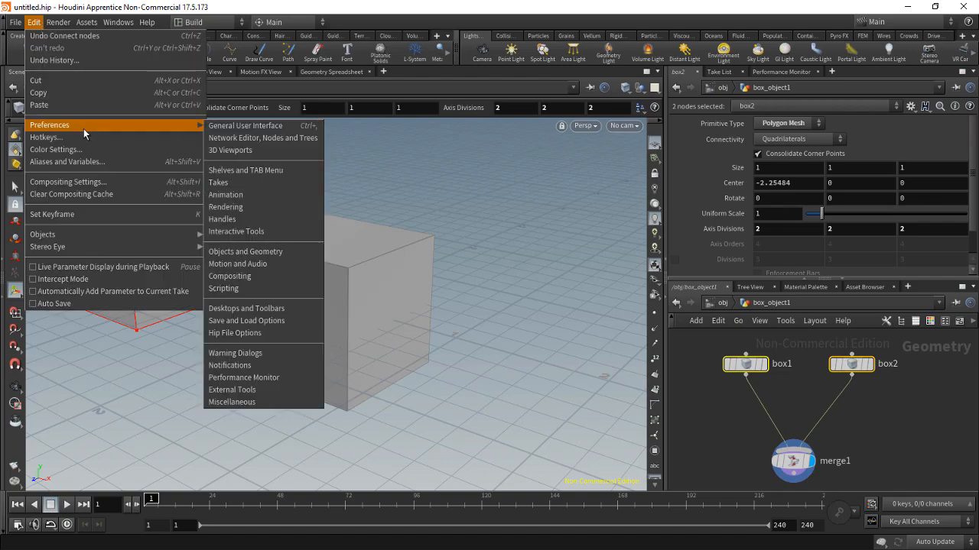
Step: Search the Hotkey Manager for 'cut' and view the Cut action's two mappings
click(46, 137)
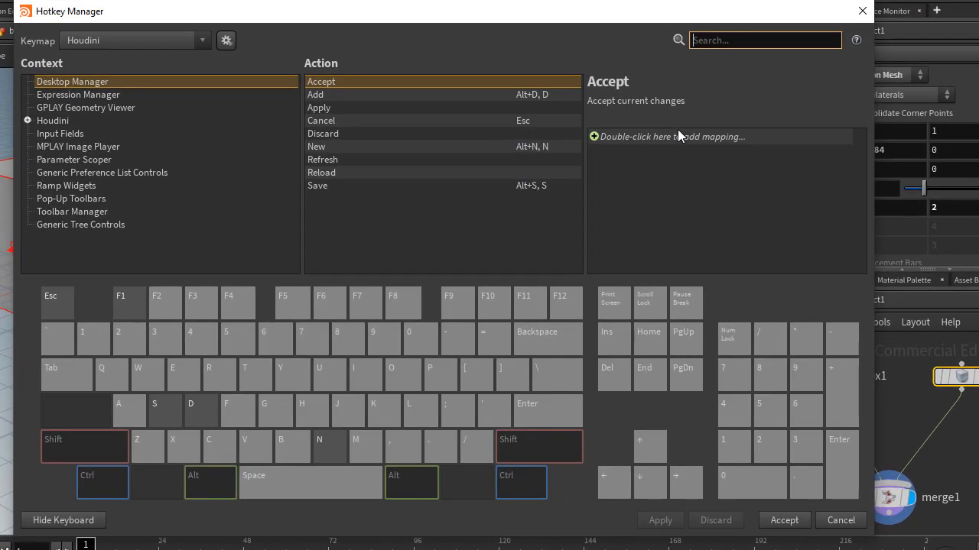
text(cut)
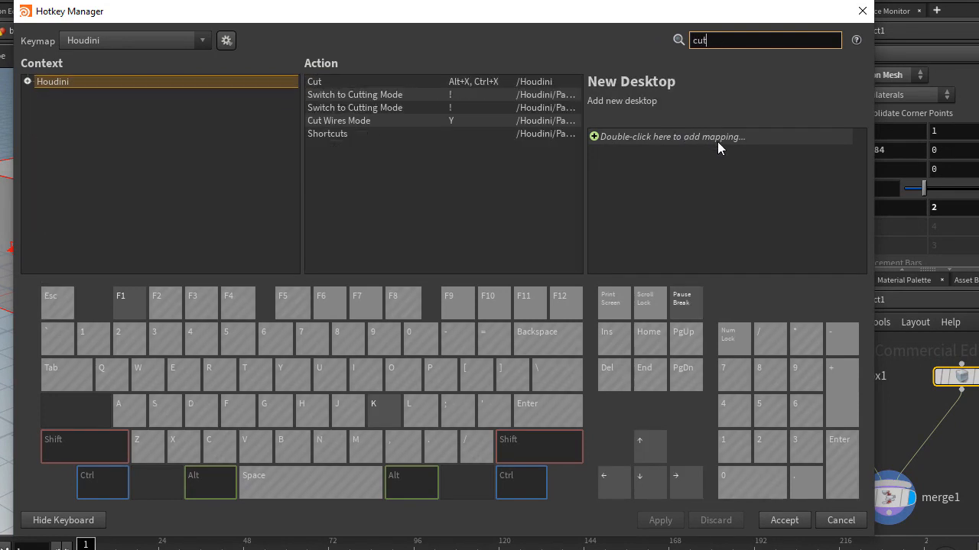
mouse_move(340, 126)
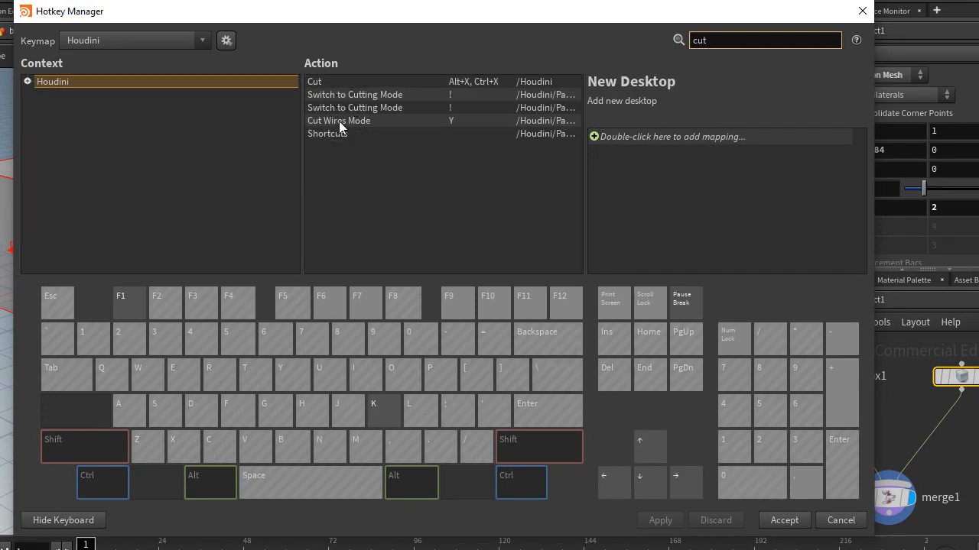
click(339, 120)
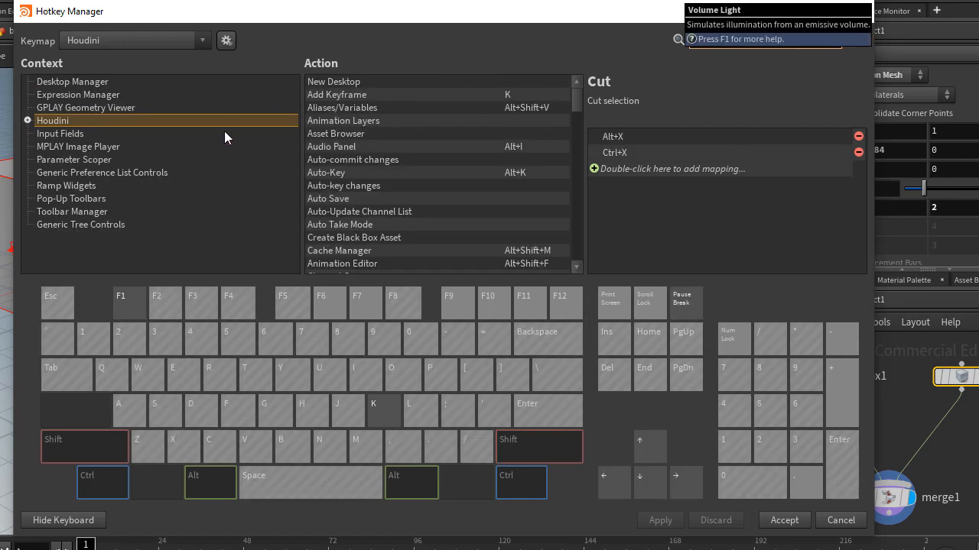
click(28, 120)
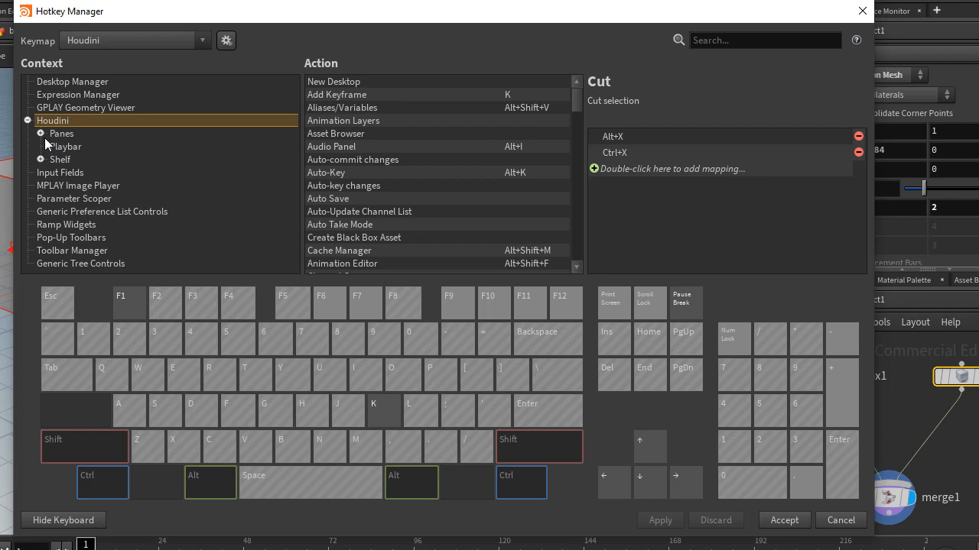
scroll(down, 3)
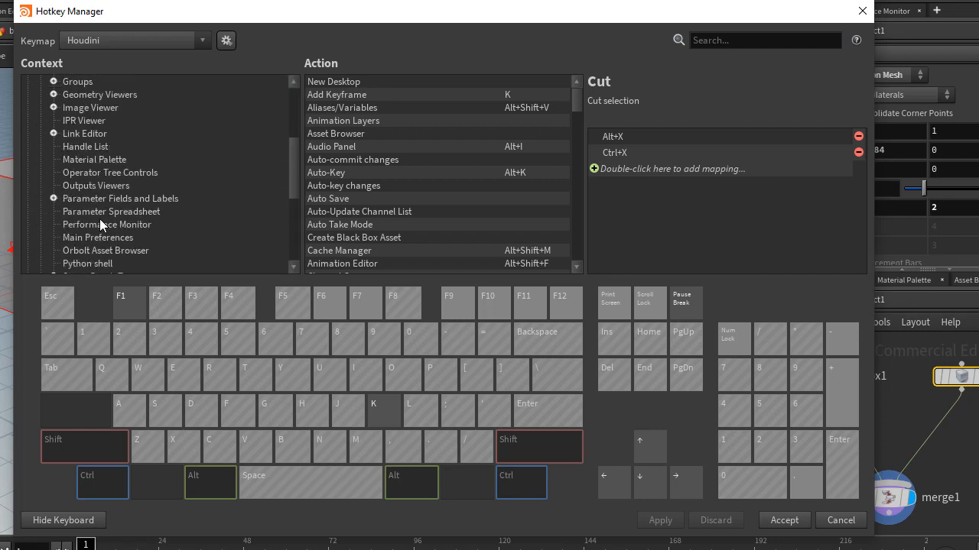
click(93, 211)
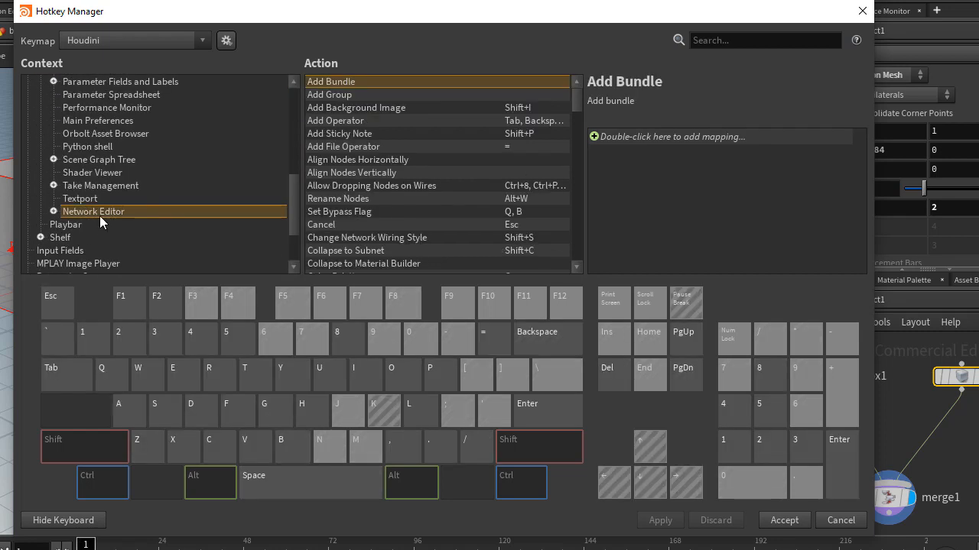
click(279, 374)
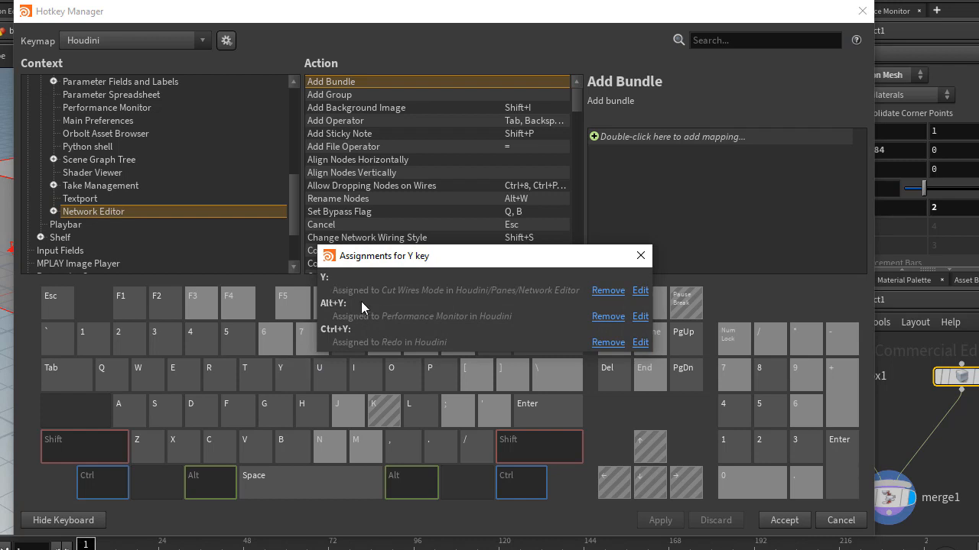
mouse_move(558, 285)
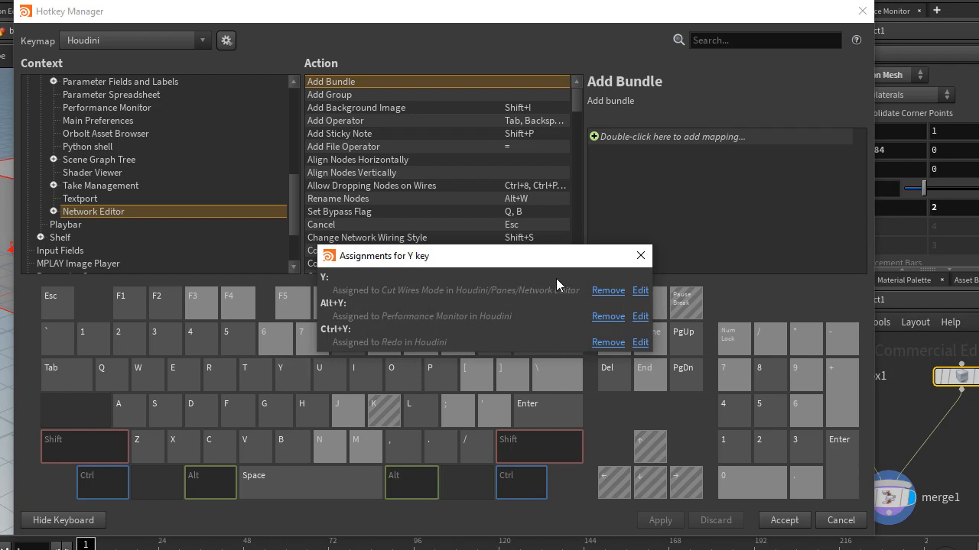
click(641, 255)
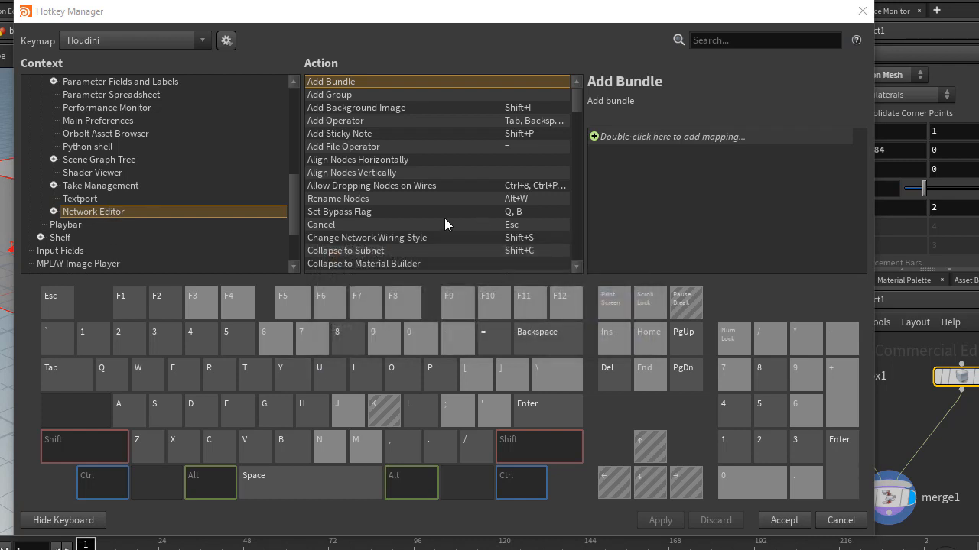
mouse_move(329, 63)
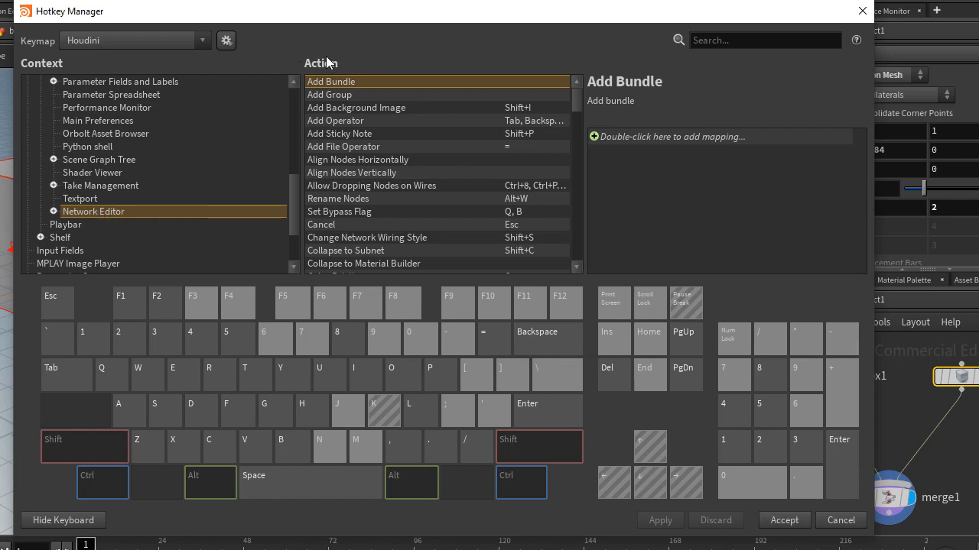
mouse_move(585, 104)
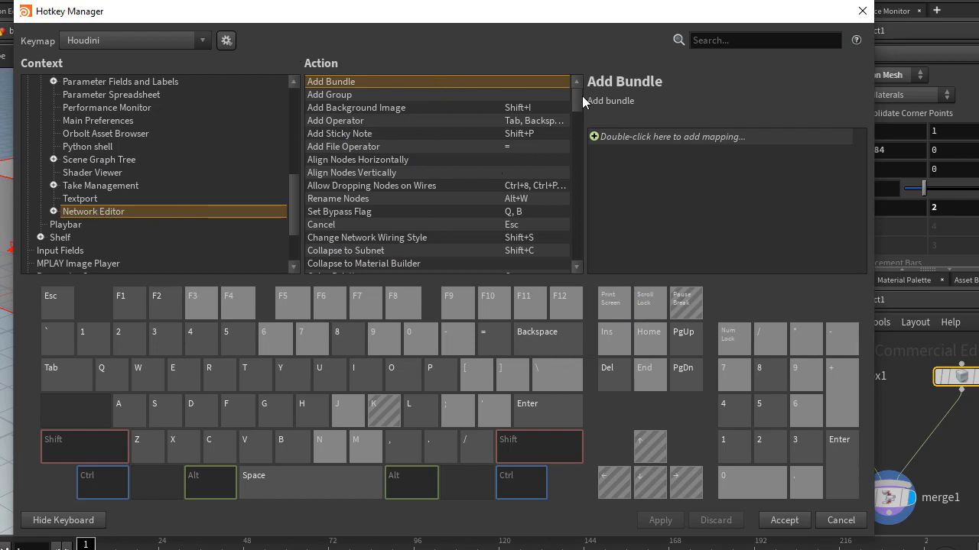
Step: Check Visualize Output's shortcut, then add X as a mapping for Network Editor Cut Wires Mode
scroll(down, 3)
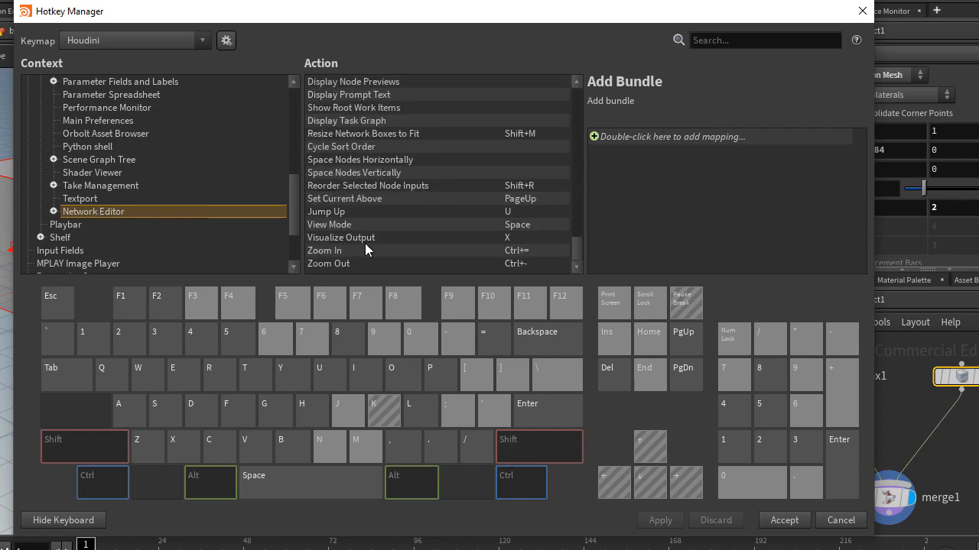
click(341, 237)
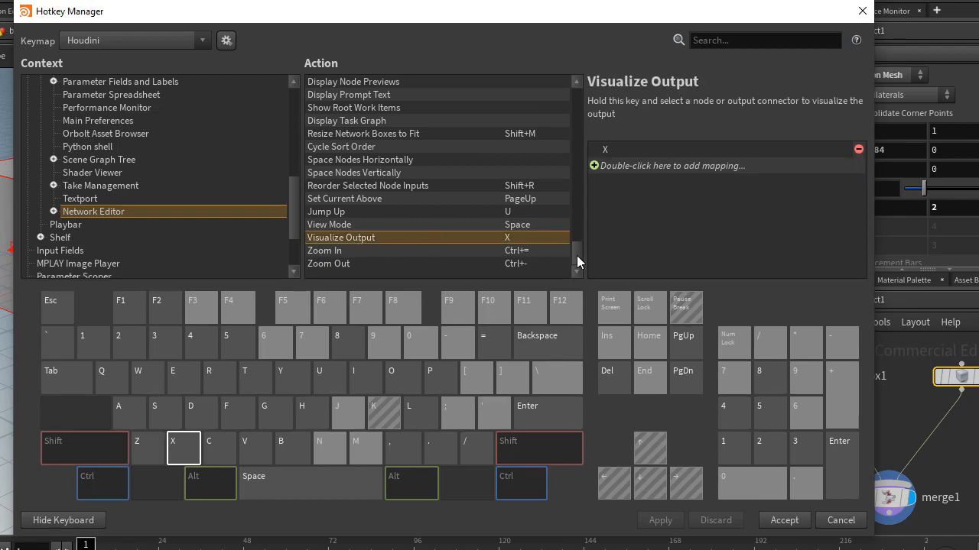
scroll(up, 3)
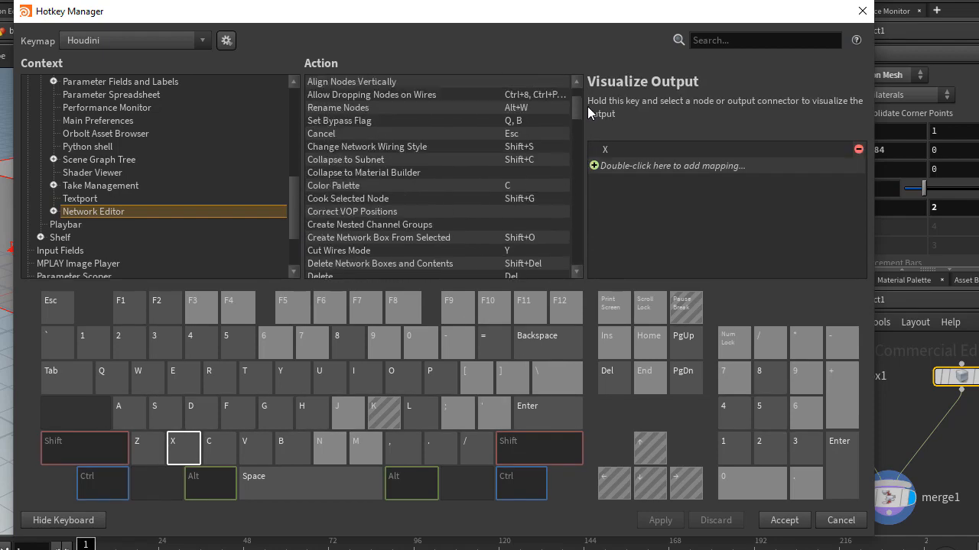
scroll(down, 3)
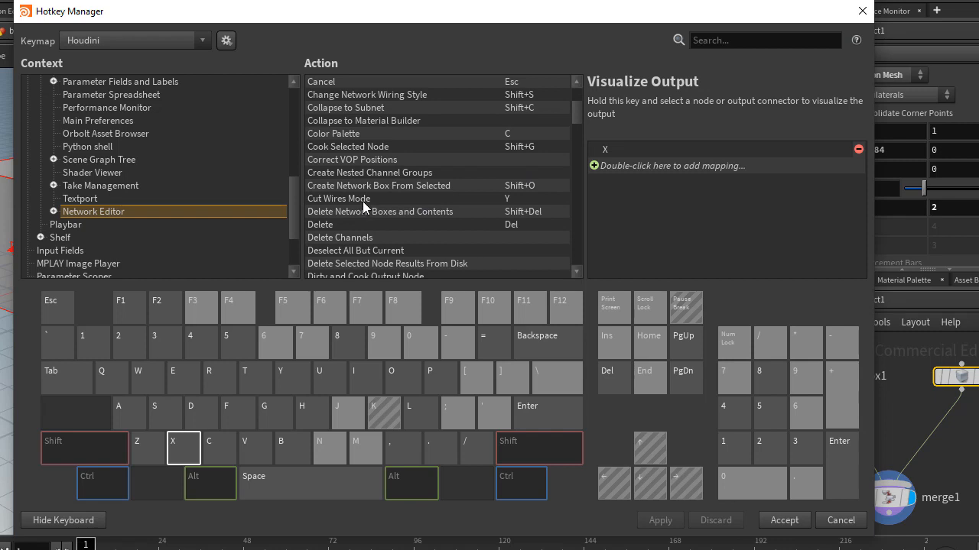
mouse_move(339, 199)
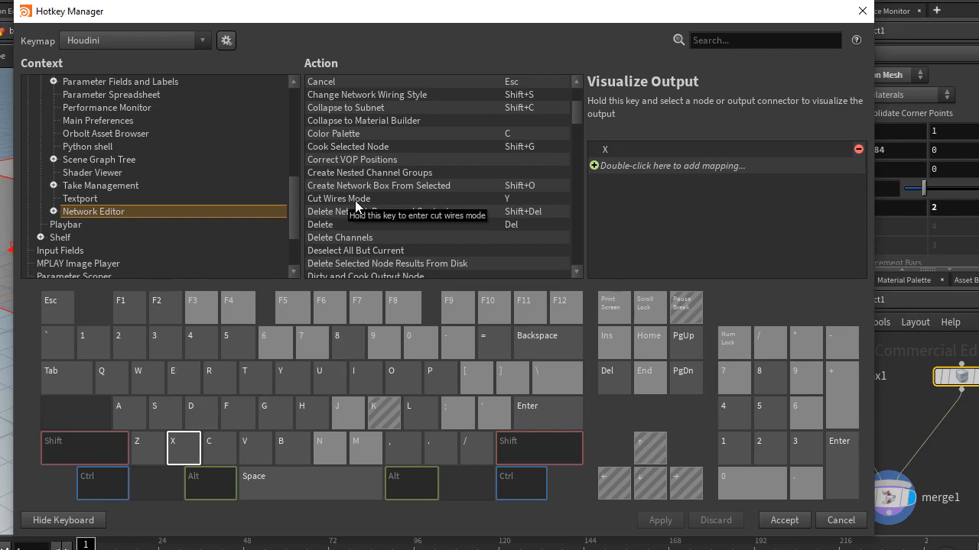
click(338, 198)
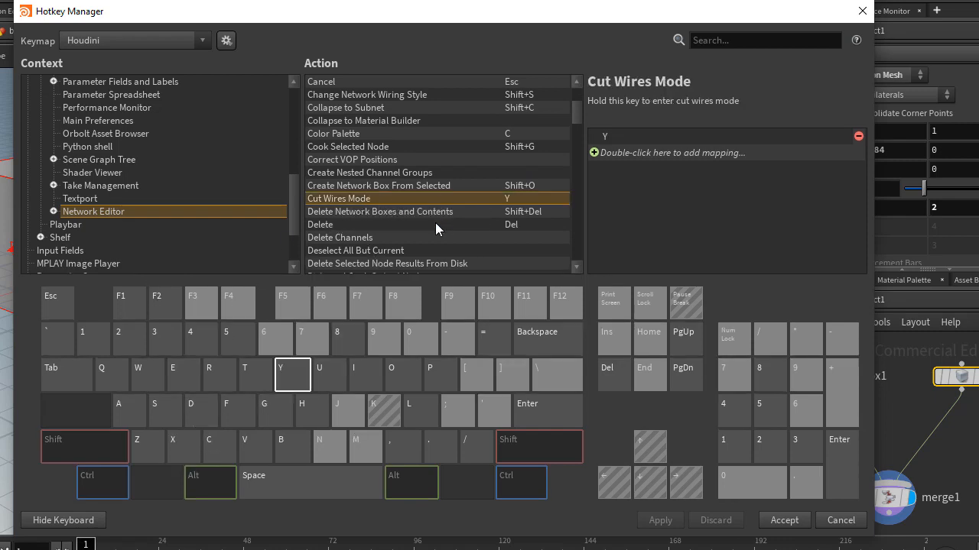
mouse_move(454, 208)
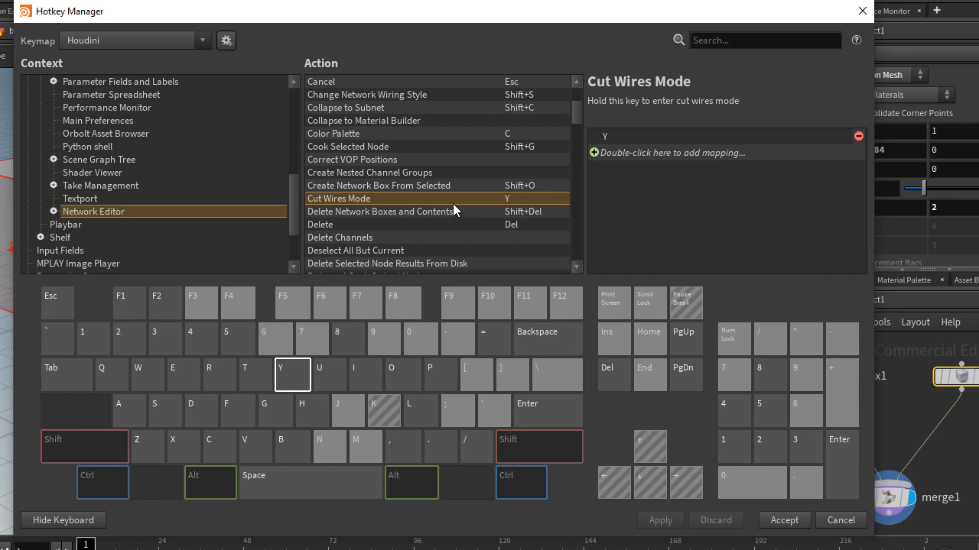
mouse_move(631, 164)
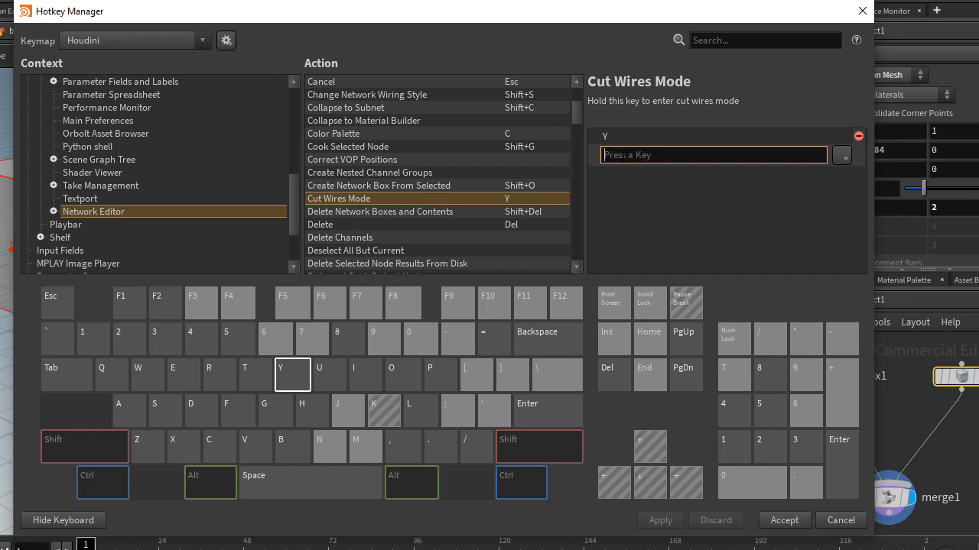
text(x)
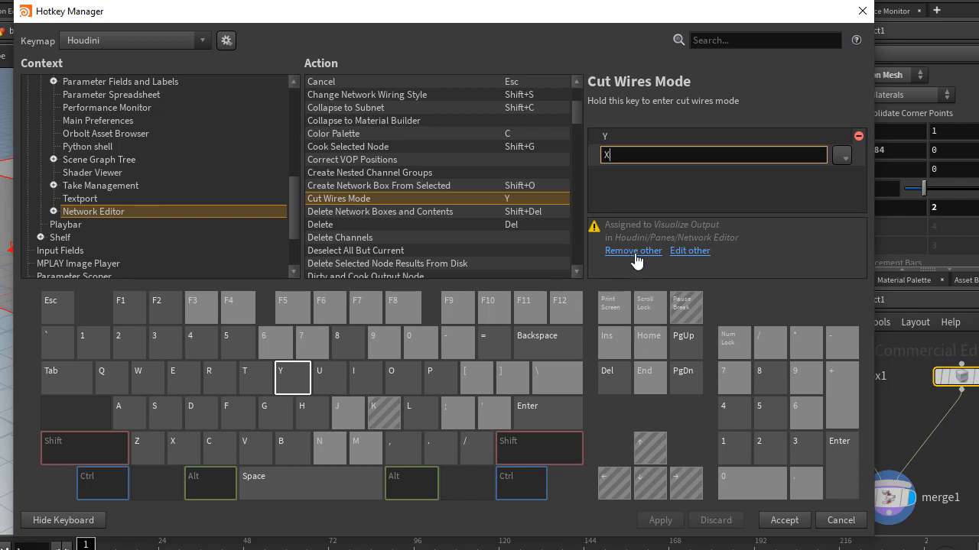
key(enter)
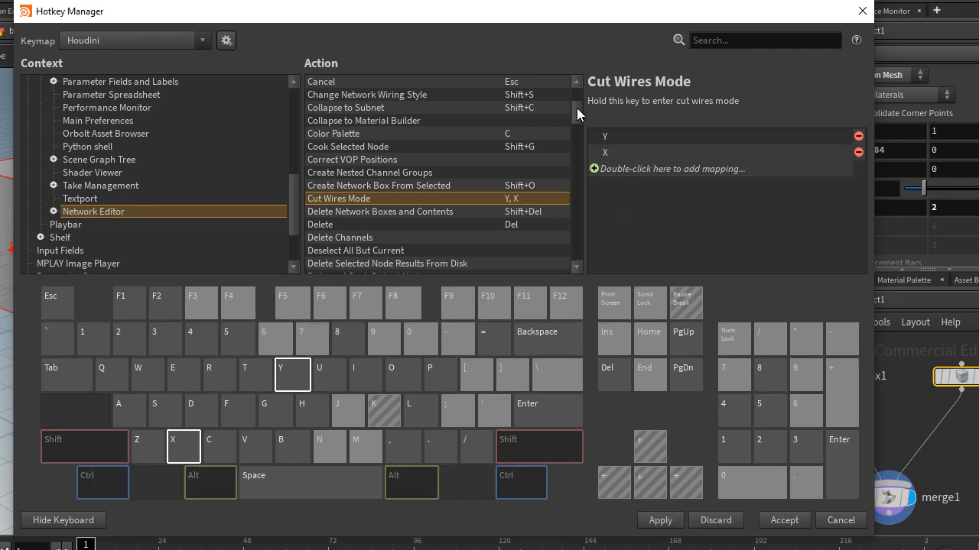
mouse_move(614, 149)
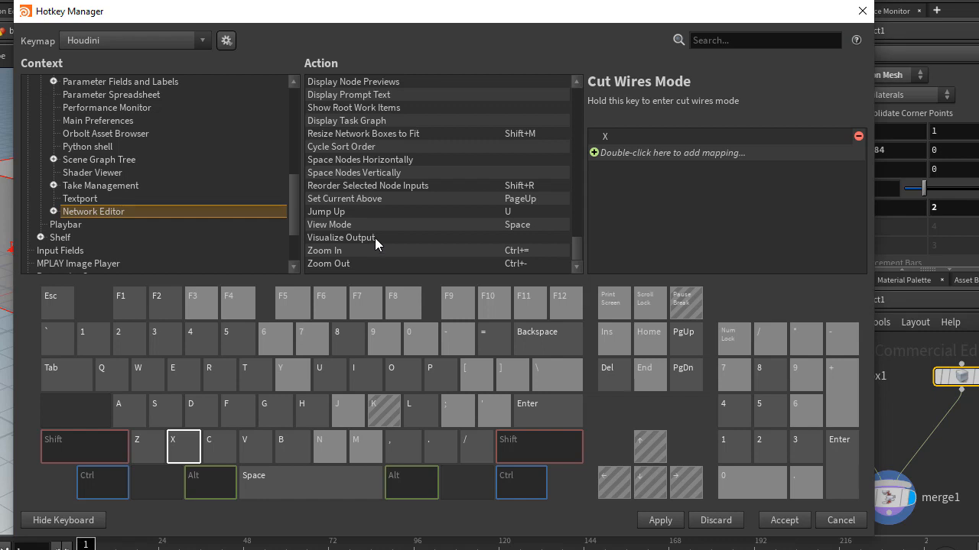
Step: Add Y as Visualize Output's mapping and apply the X/Y hotkey swap
click(341, 237)
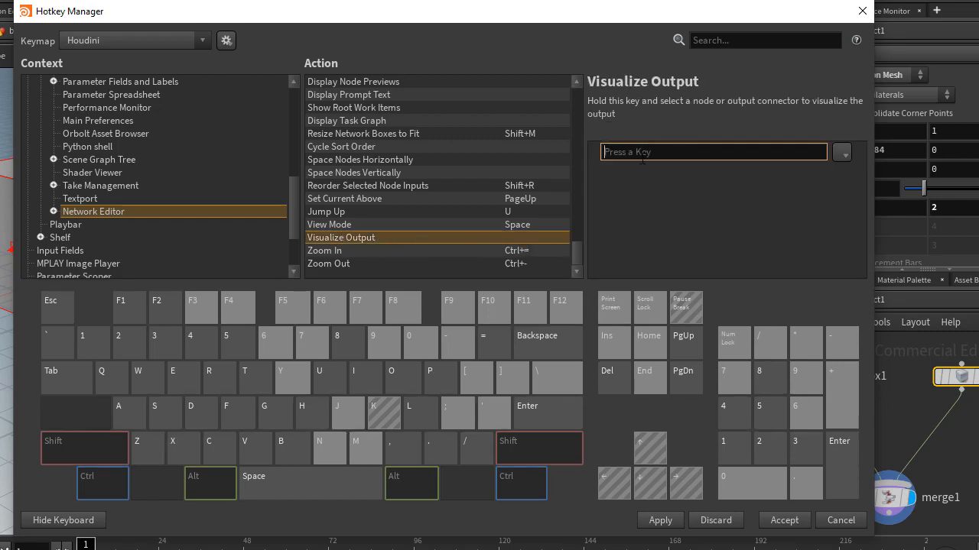
mouse_move(679, 169)
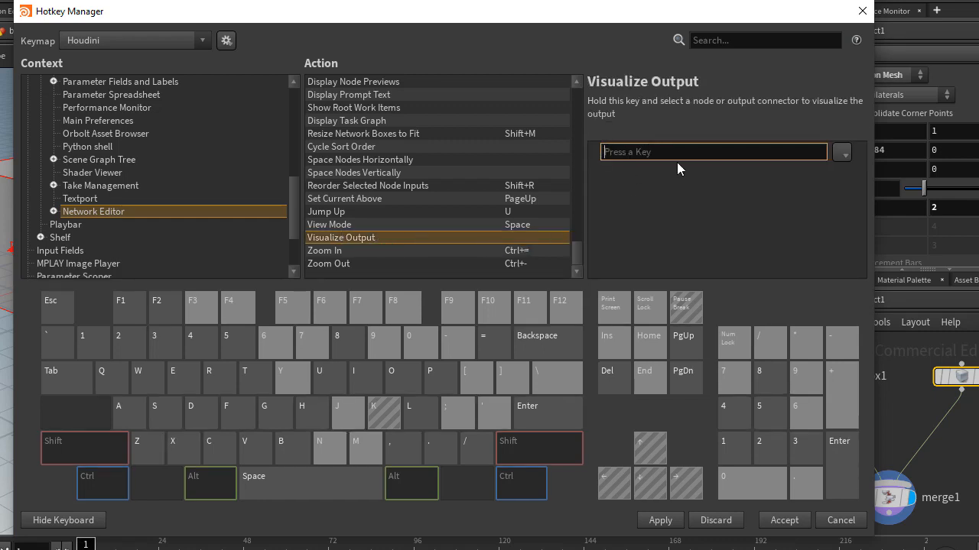
key(Y)
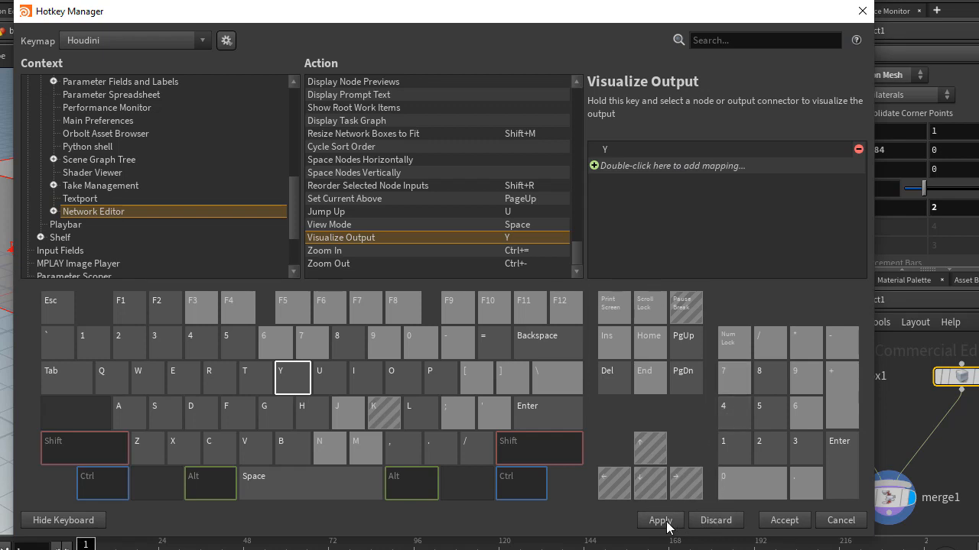
click(659, 520)
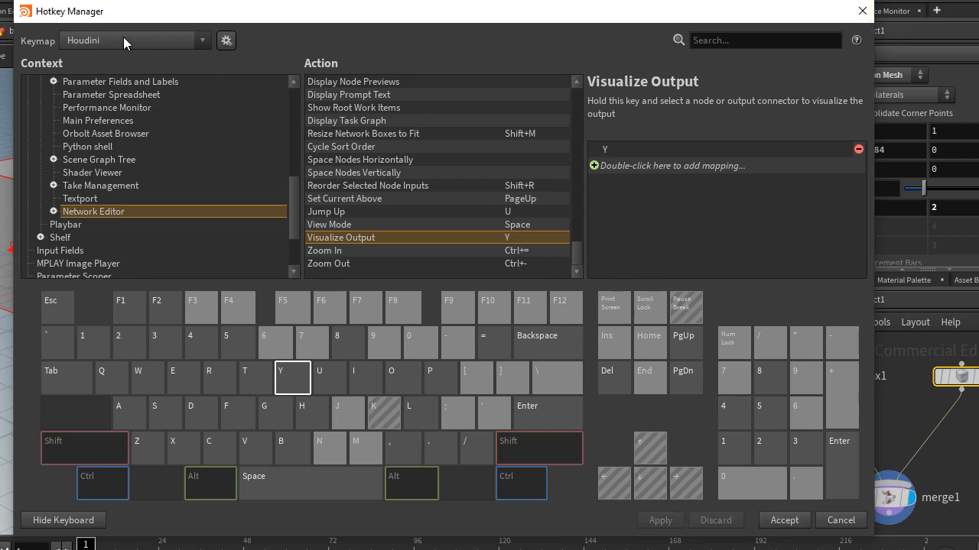
click(226, 41)
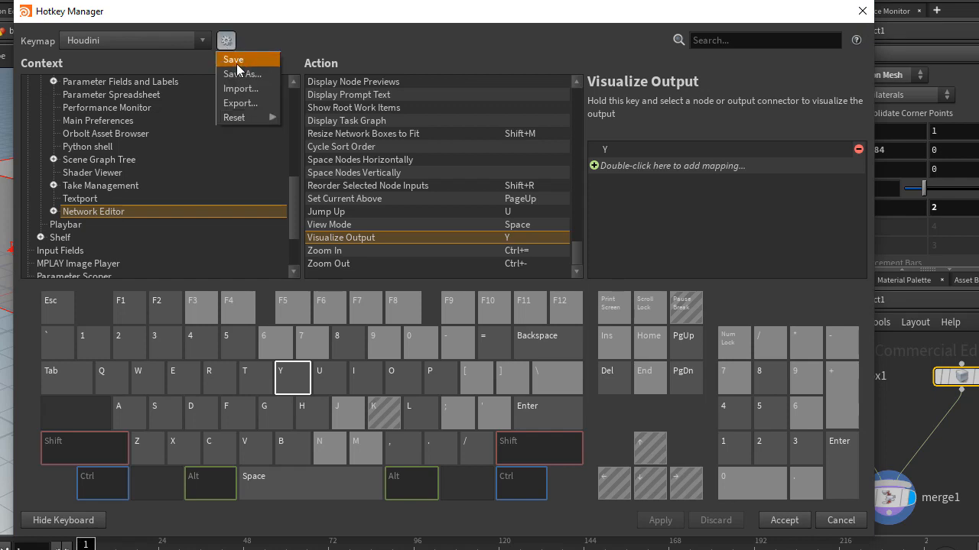
mouse_move(243, 74)
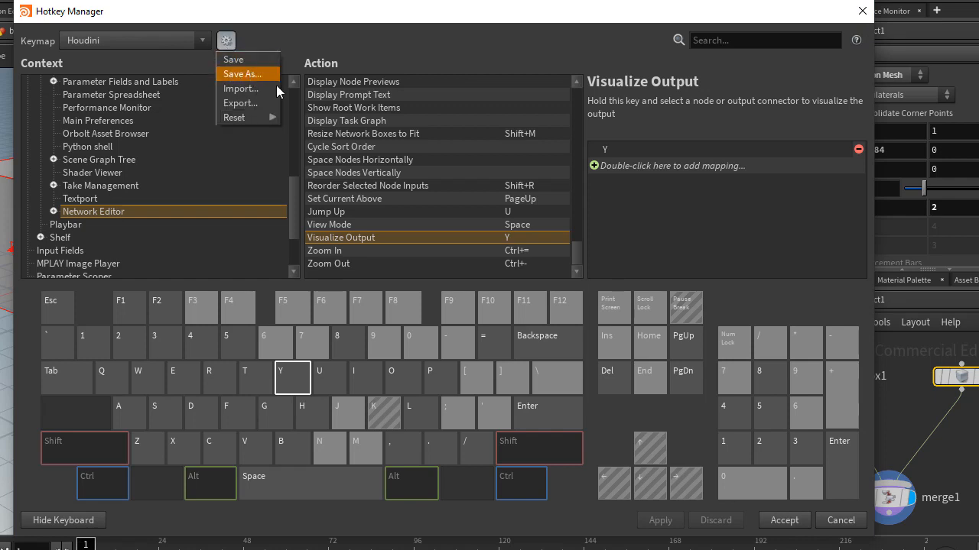
mouse_move(240, 103)
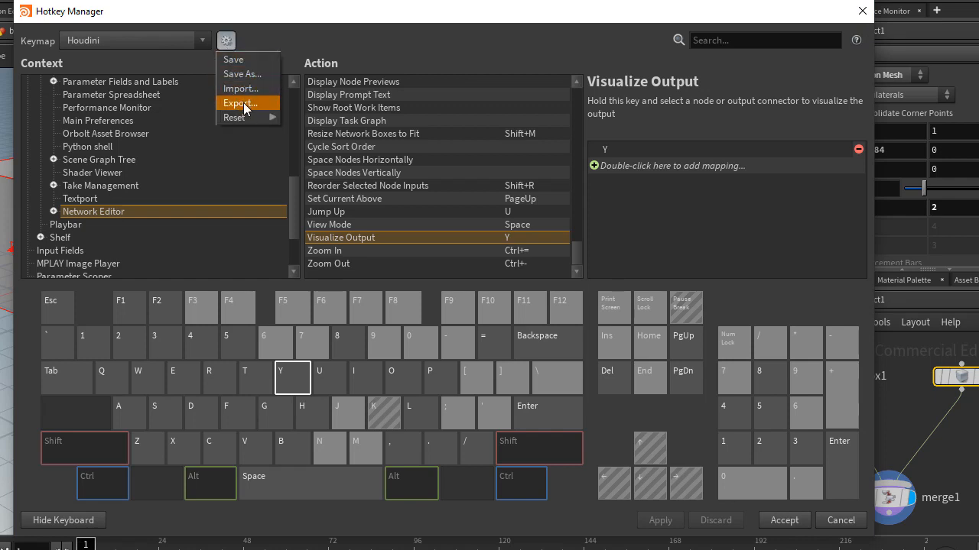
mouse_move(240, 89)
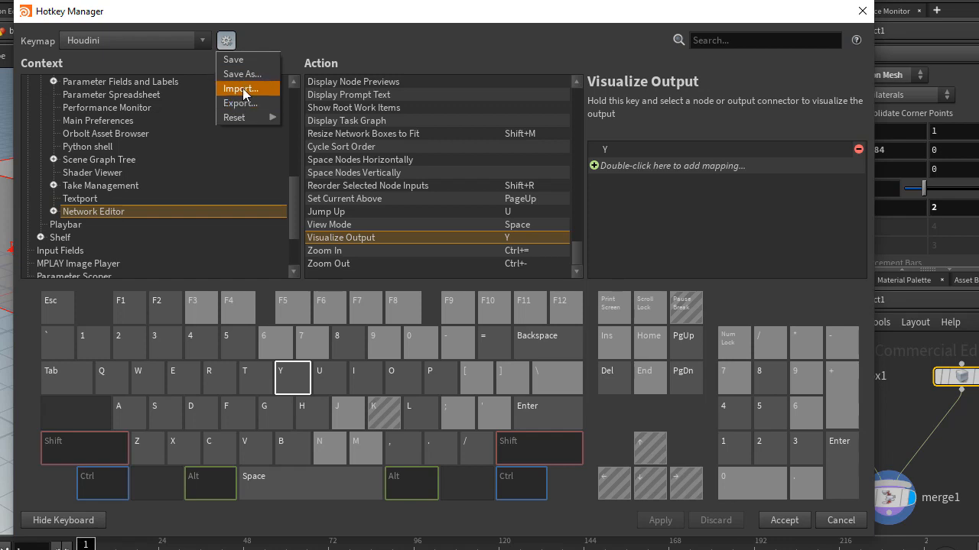
mouse_move(241, 103)
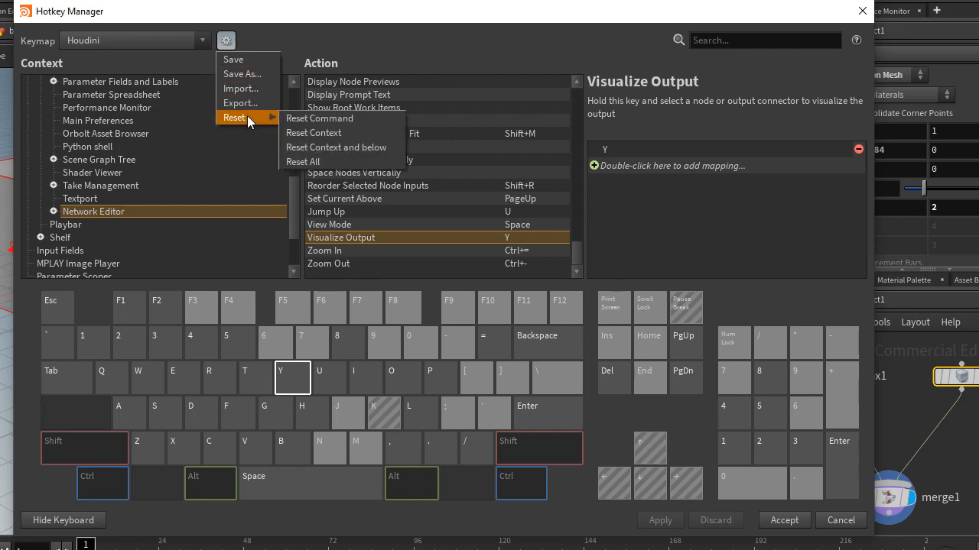
mouse_move(302, 161)
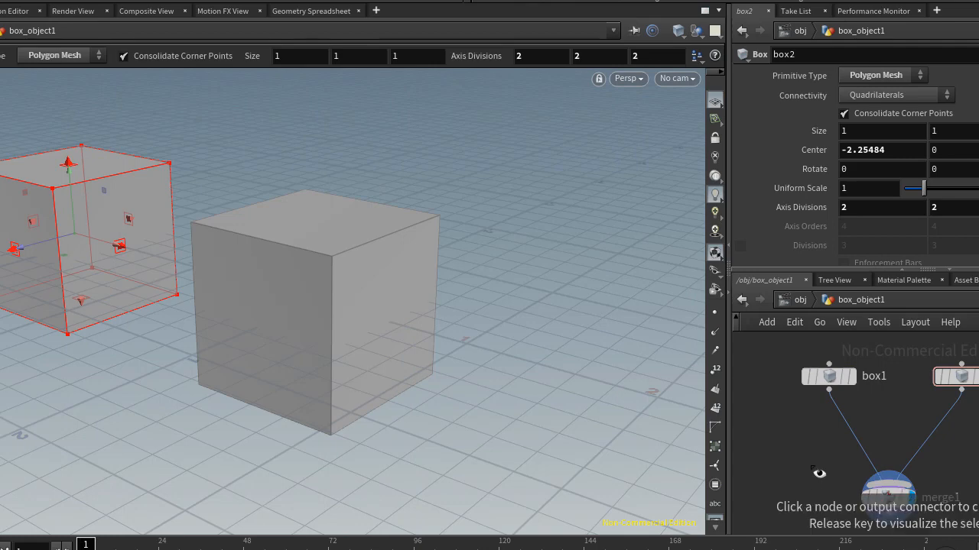
mouse_move(819, 422)
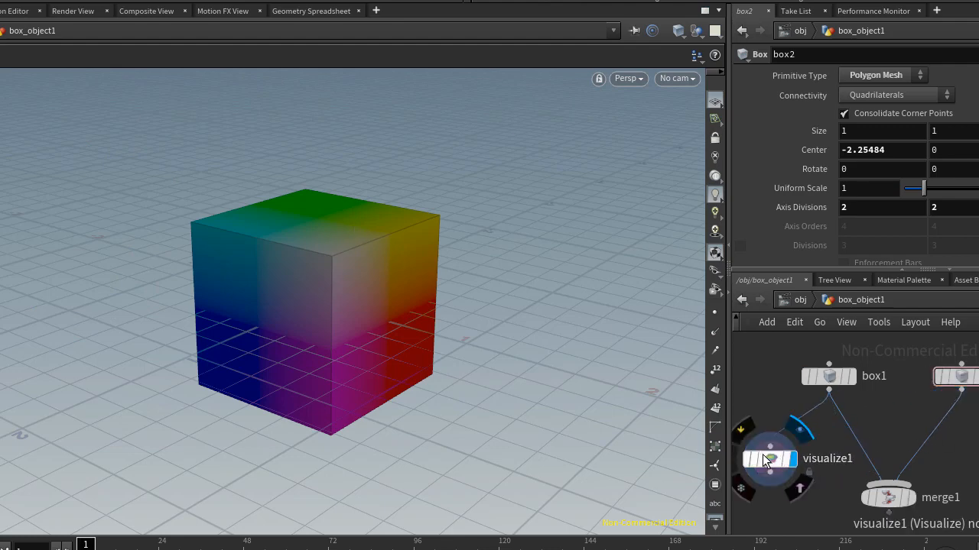
Step: Select the box1 node to show its plain geometry after testing the Y visualize shortcut
click(828, 375)
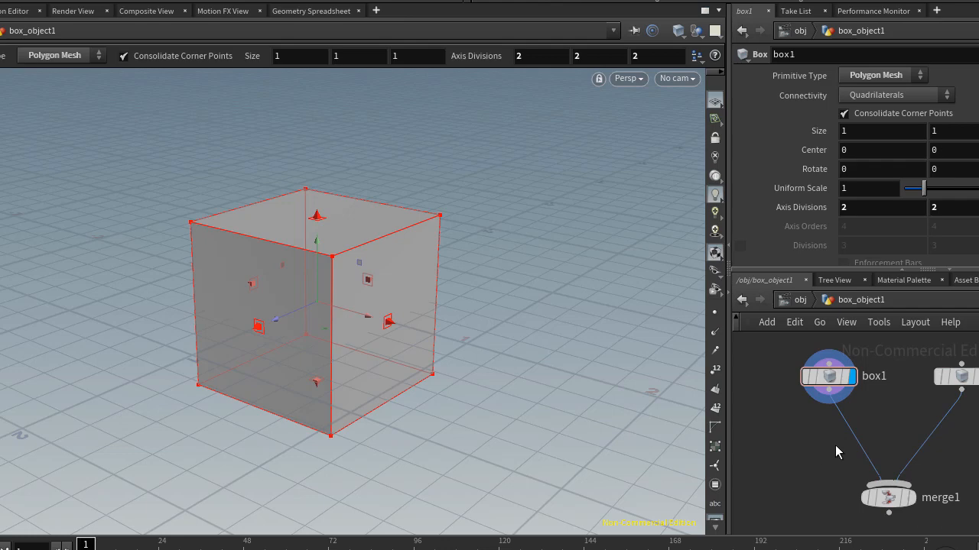
mouse_move(803, 464)
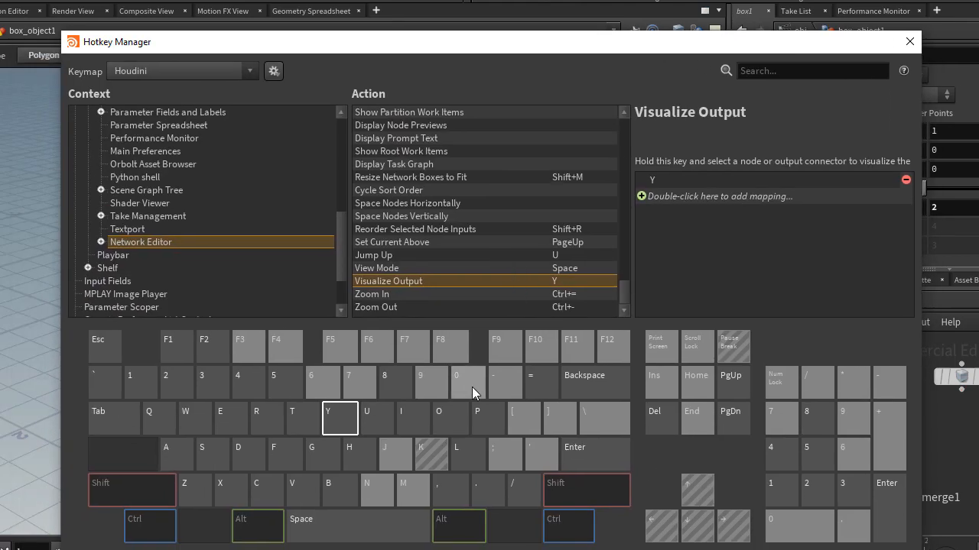
Step: Reopen the Hotkey Manager, showing the Desktop Manager context's Accept action
click(273, 70)
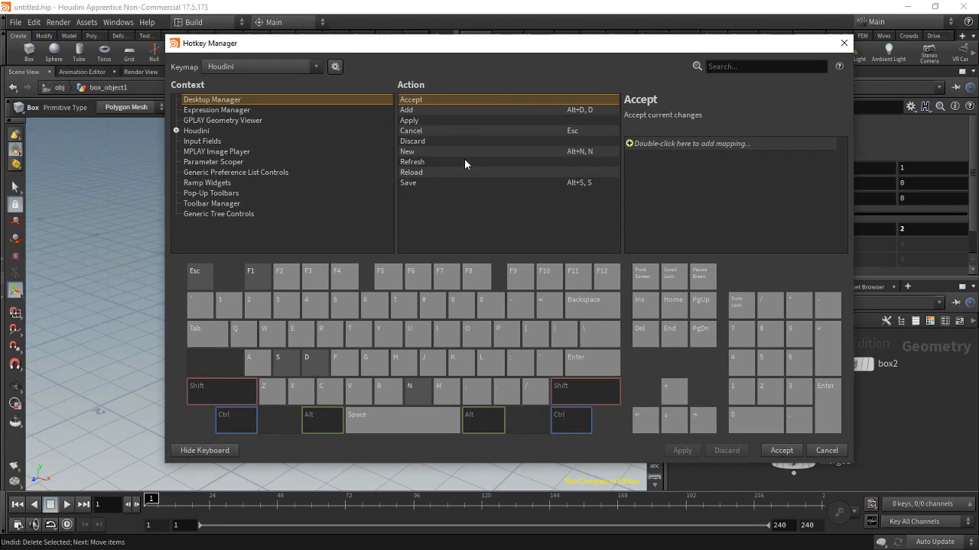
mouse_move(218, 458)
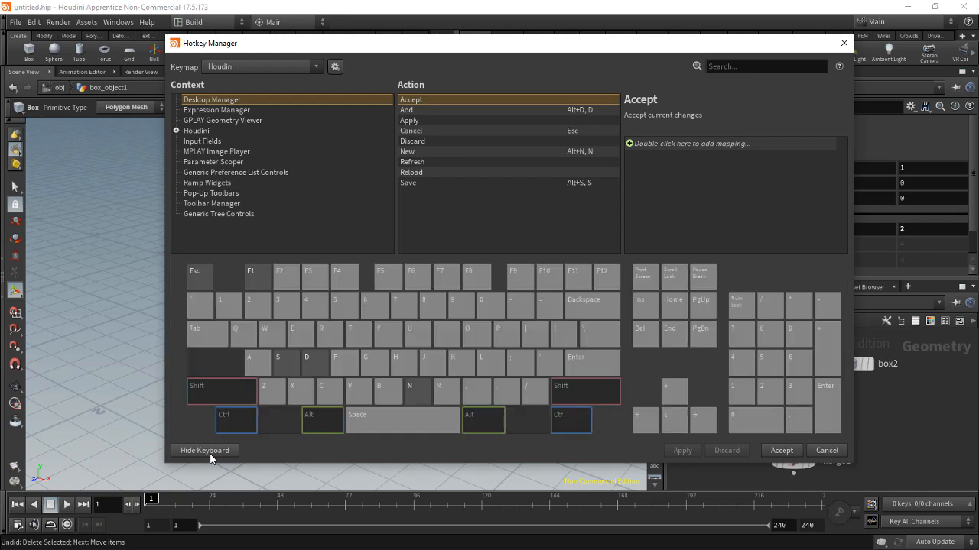
click(306, 357)
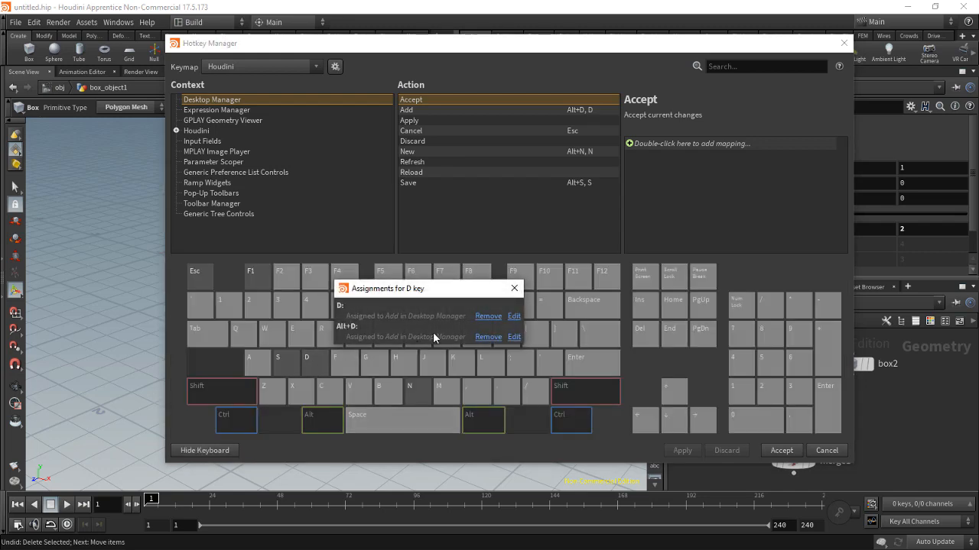
mouse_move(488, 316)
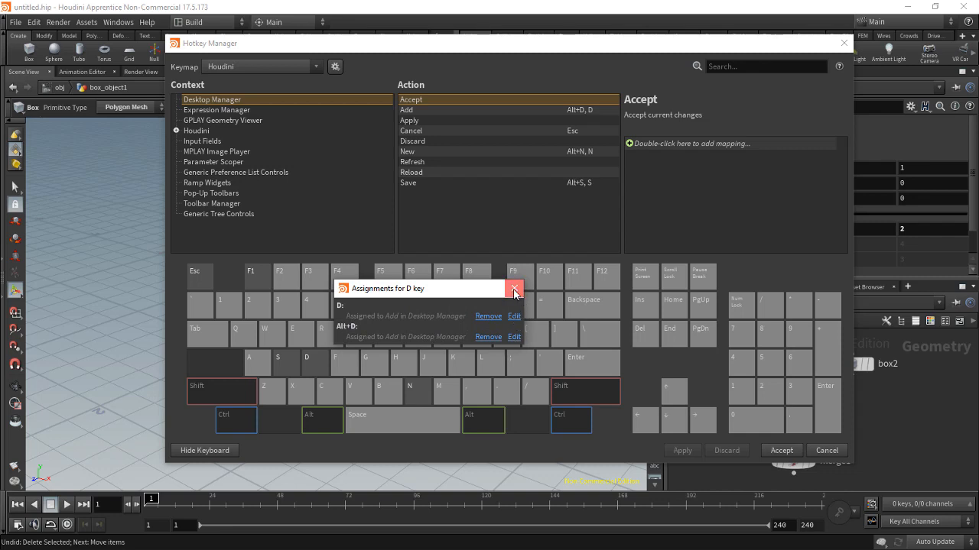
click(515, 288)
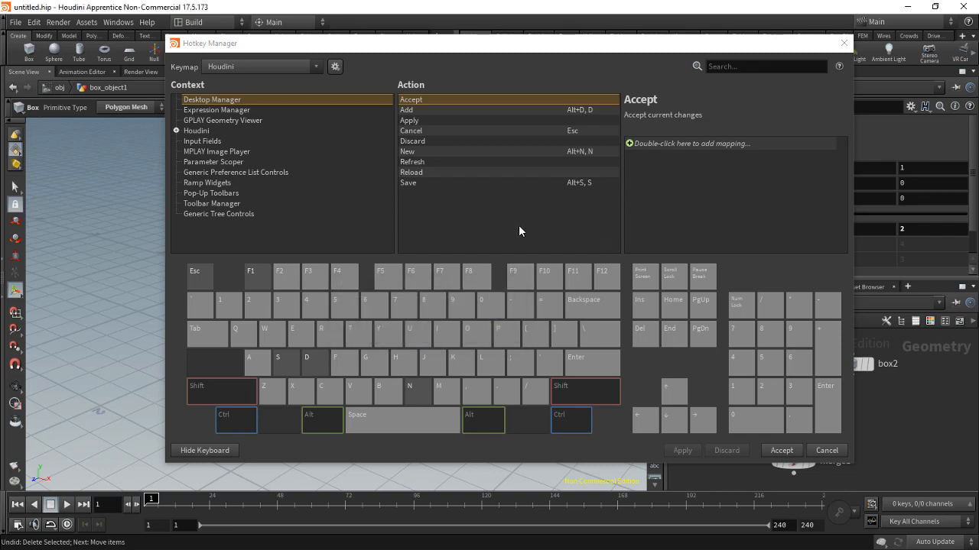
mouse_move(585, 226)
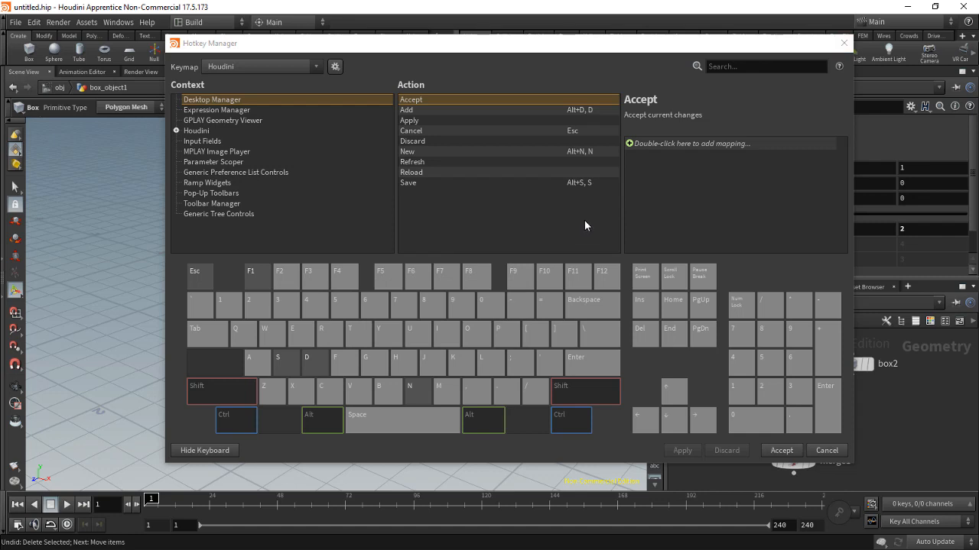
mouse_move(333, 421)
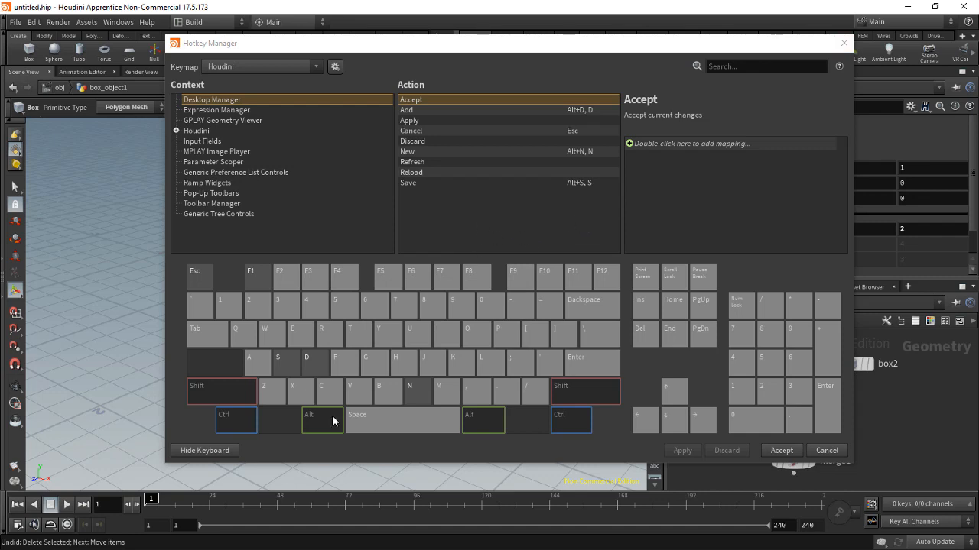
mouse_move(396, 347)
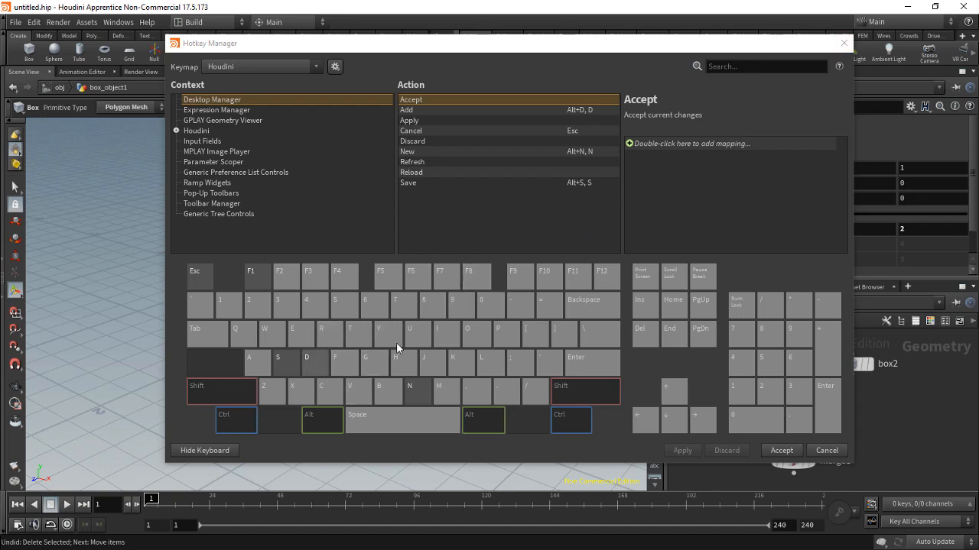
mouse_move(830, 63)
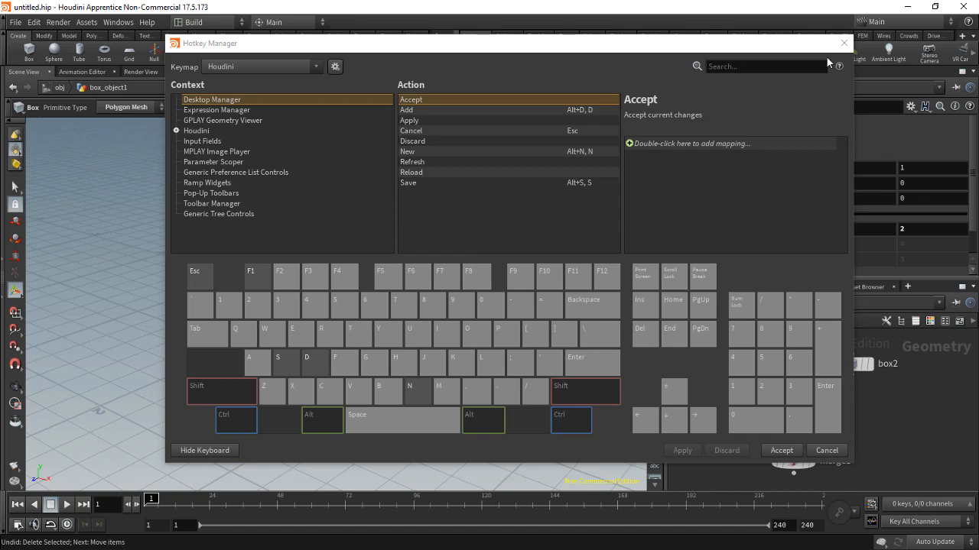
mouse_move(844, 43)
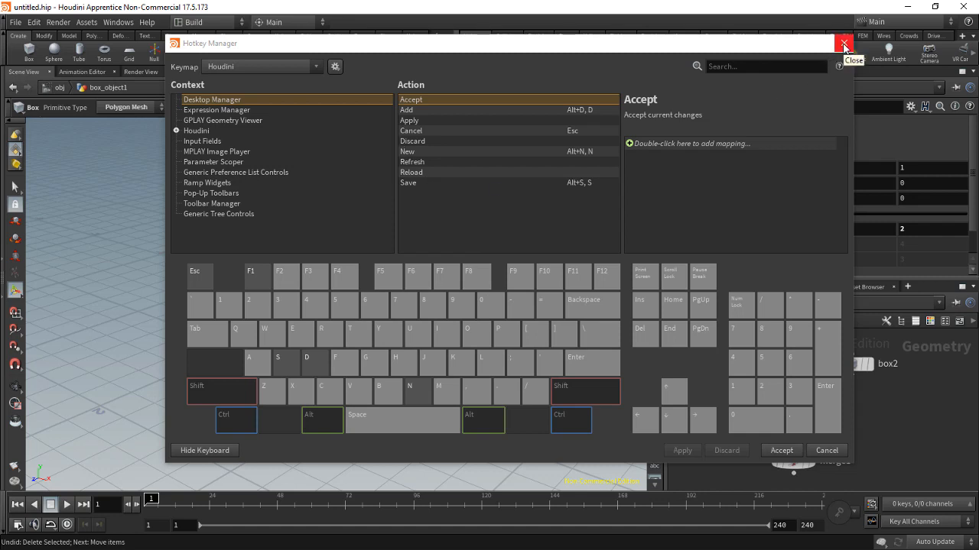
mouse_move(845, 118)
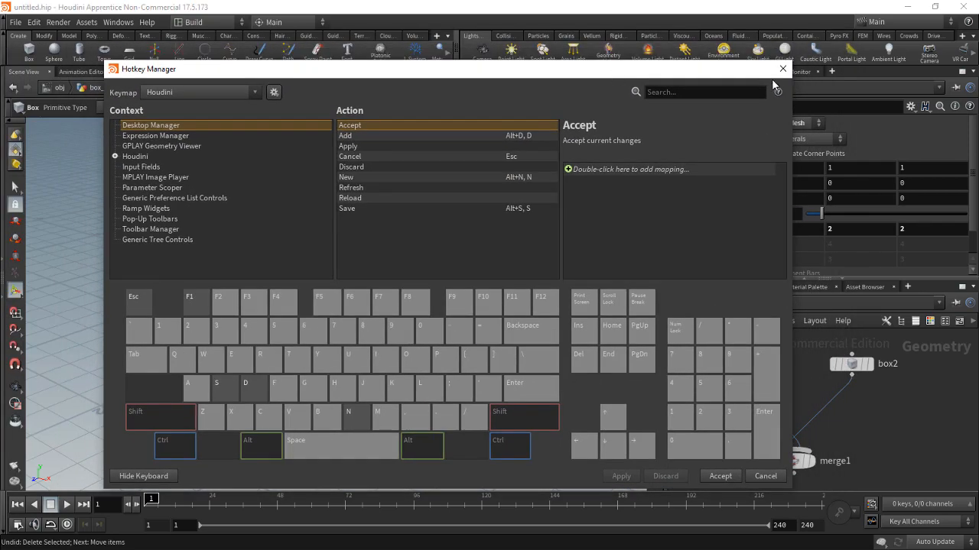
Step: Close the Hotkey Manager window and select box1 to display its geometry and parameters
click(782, 69)
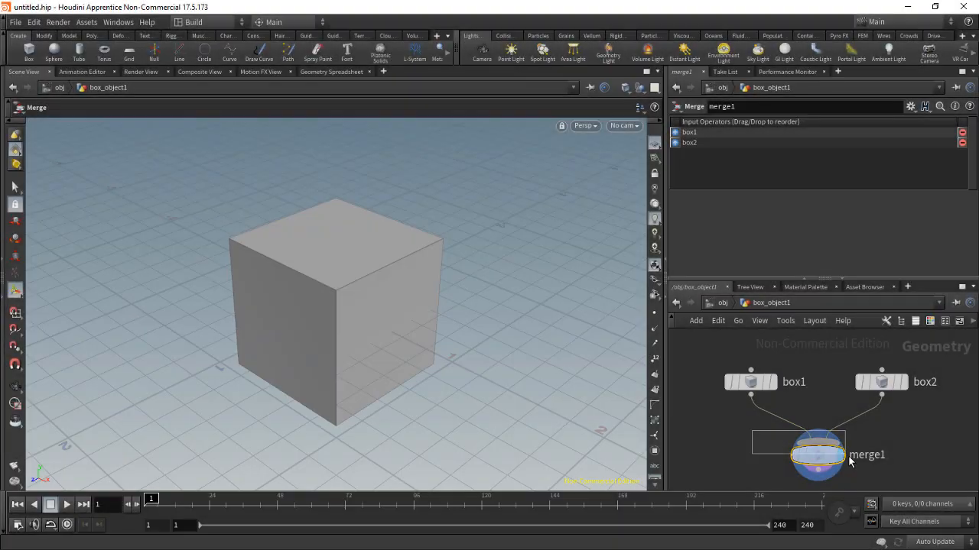
click(751, 381)
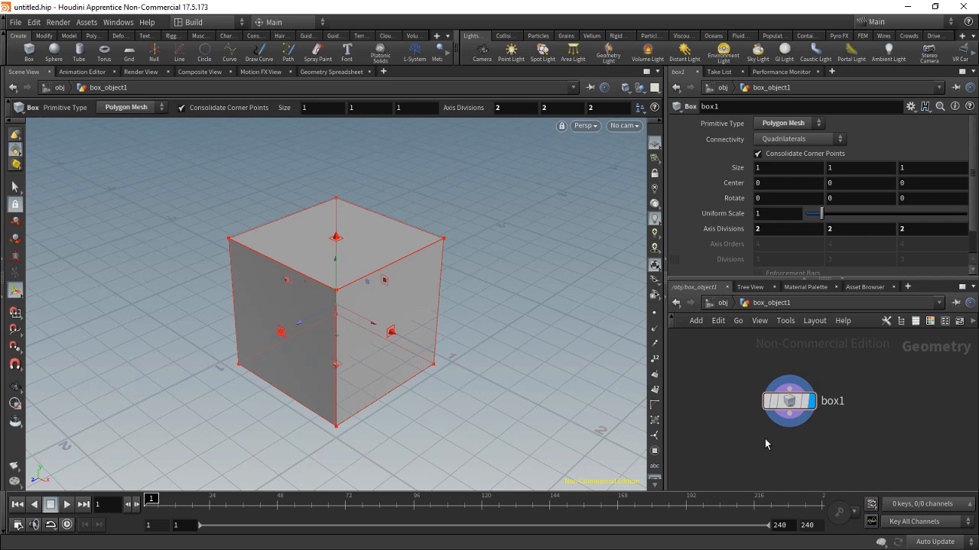
mouse_move(118, 125)
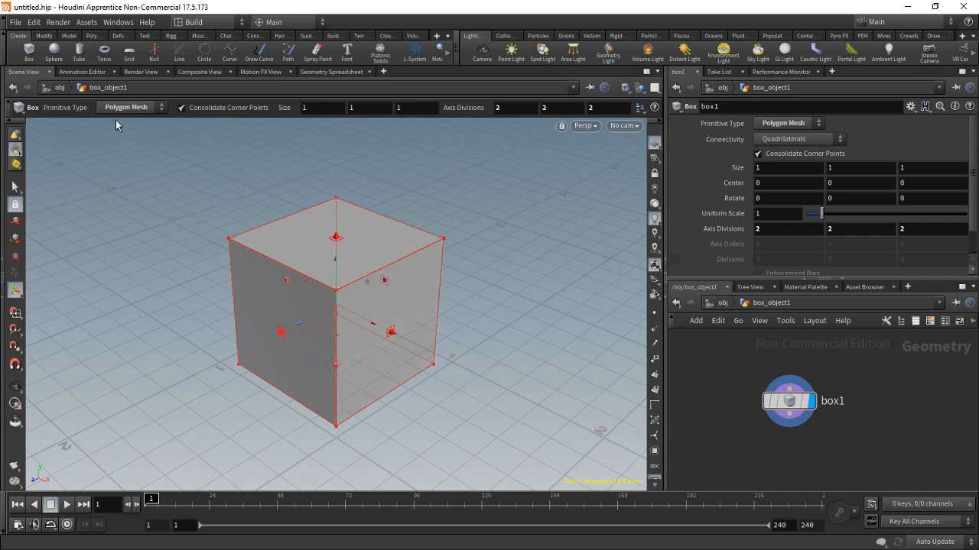
mouse_move(160, 220)
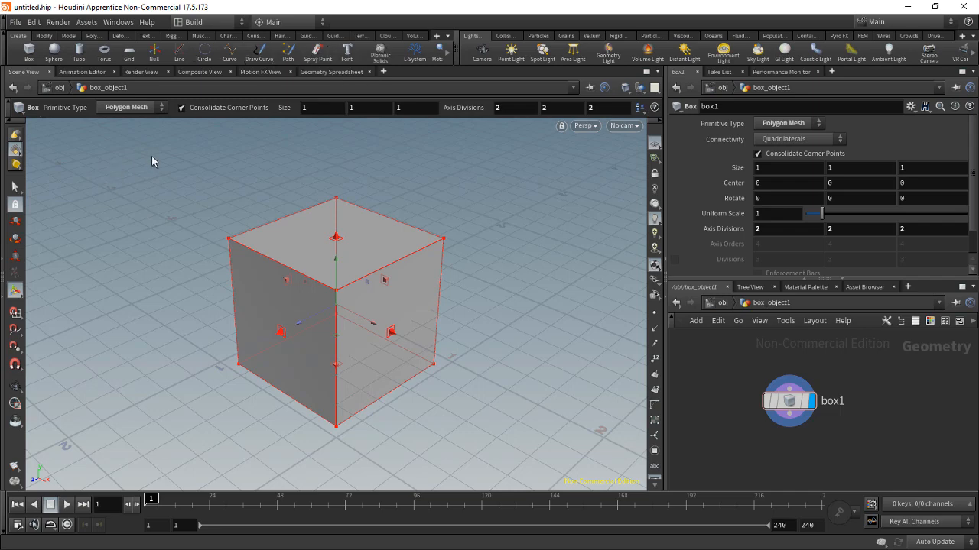
mouse_move(71, 39)
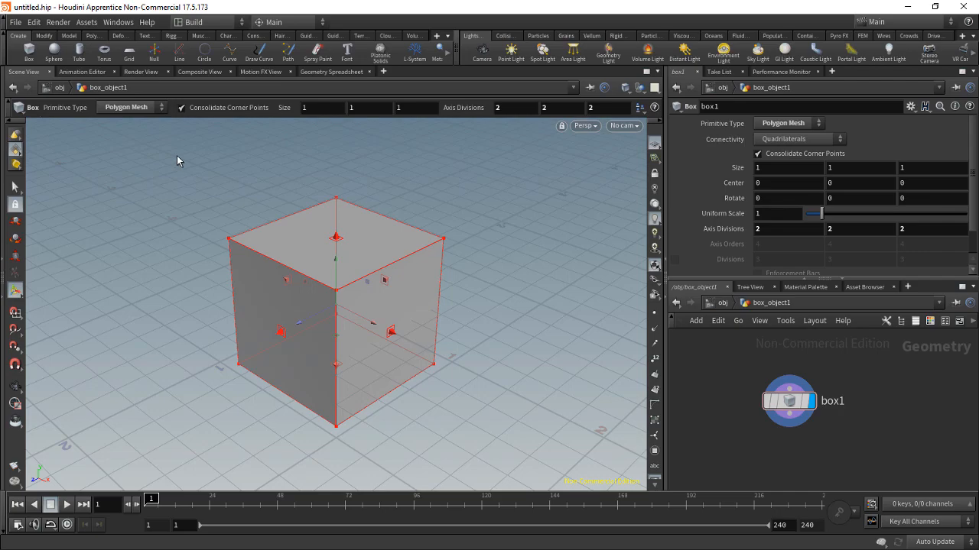
mouse_move(115, 95)
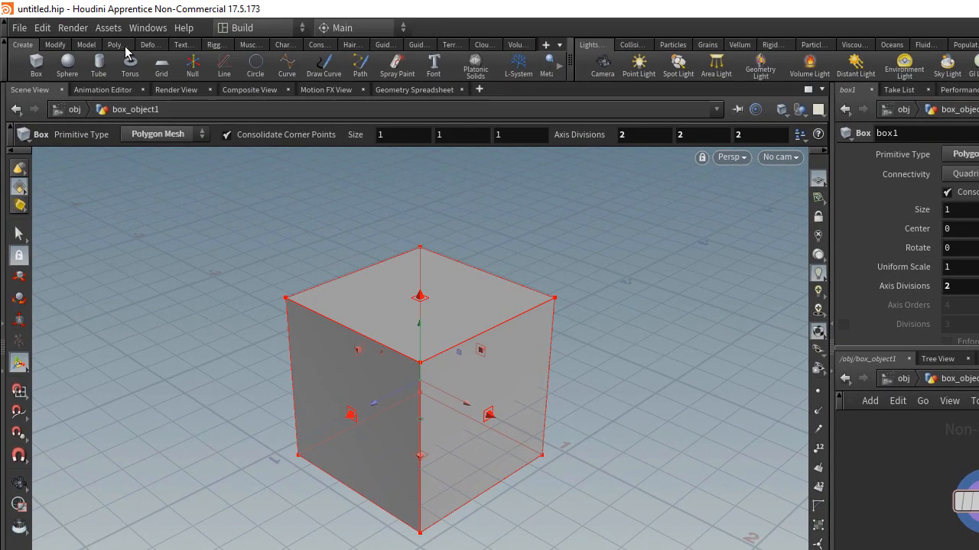
Step: Switch to the Polygon shelf and open the hotkey settings for the Edge Loop tool
click(114, 45)
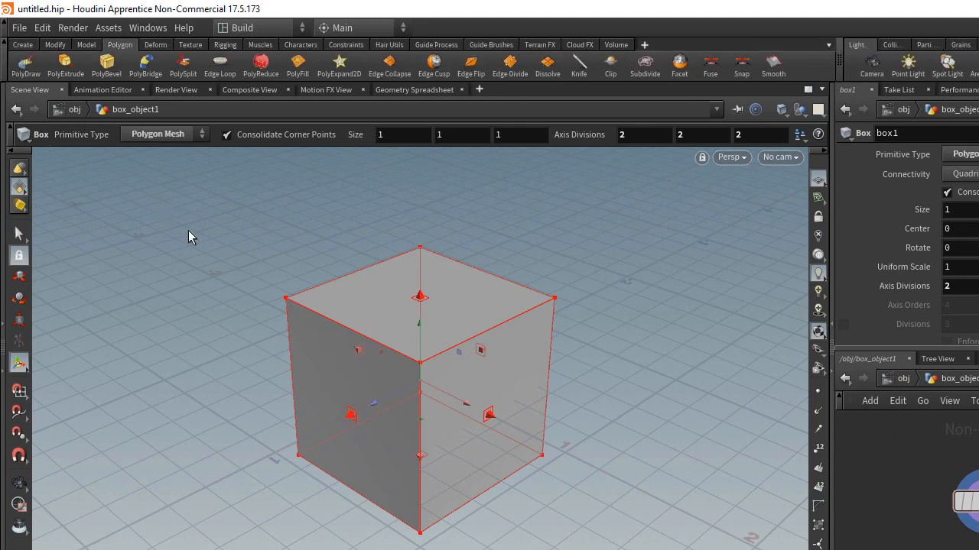
mouse_move(55, 58)
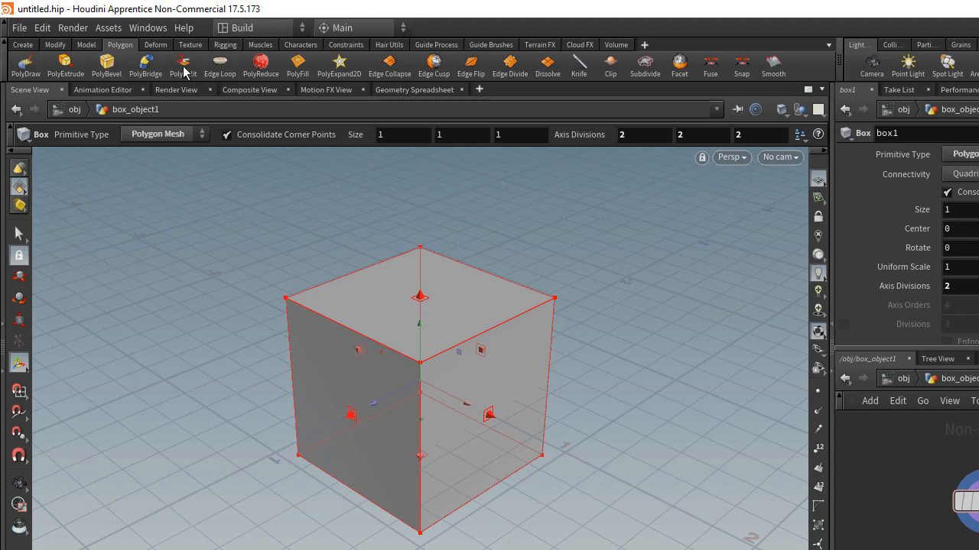
mouse_move(220, 65)
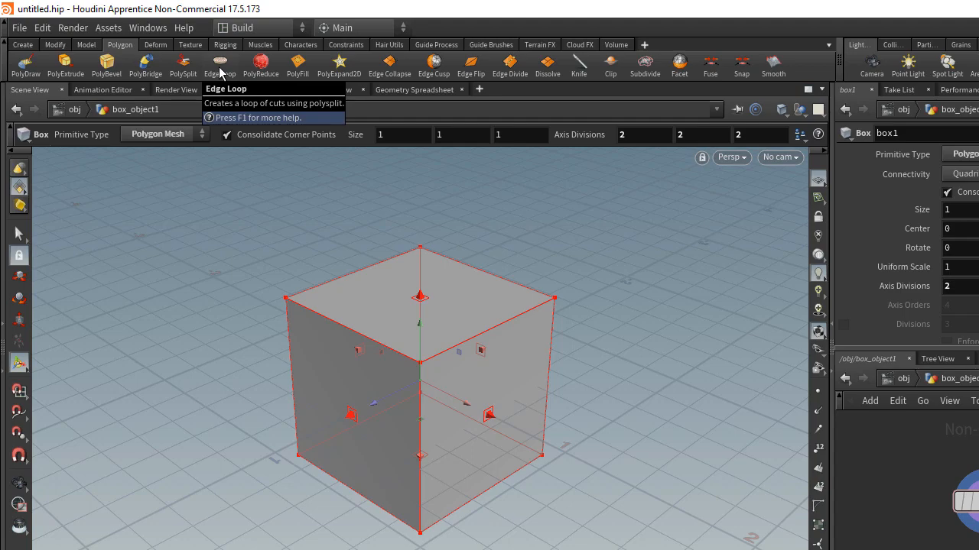
key(alt+ctrl+shift)
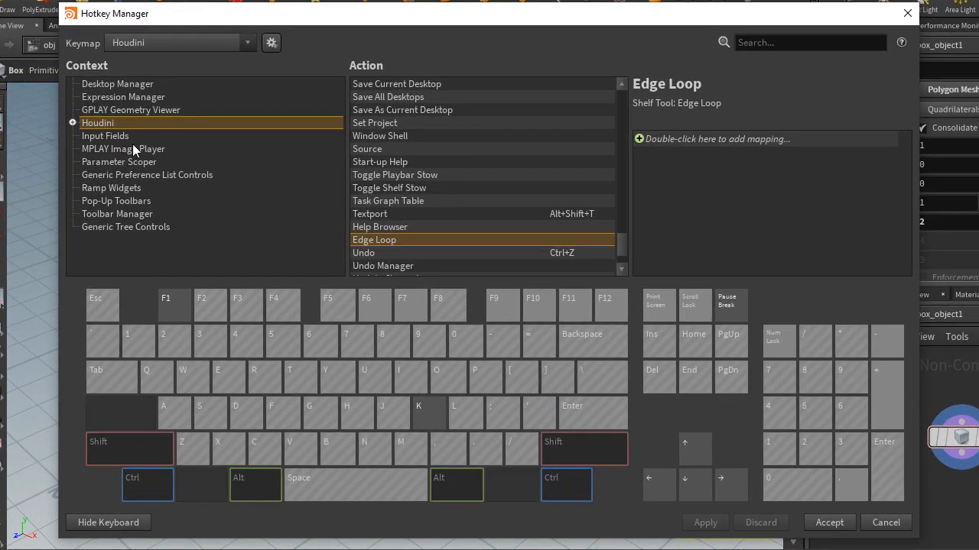
Step: Expand the Houdini hotkey context and check what the L key is already assigned to
click(72, 122)
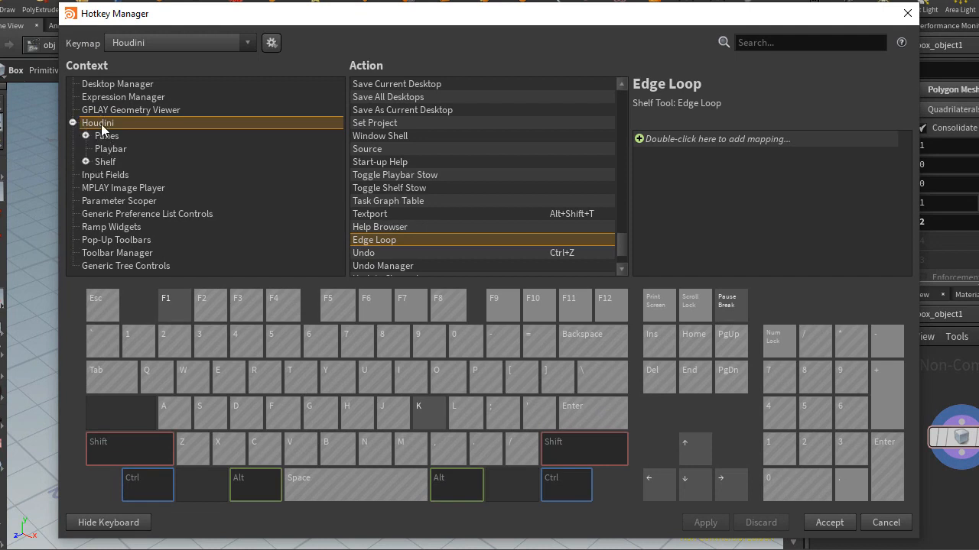
mouse_move(474, 260)
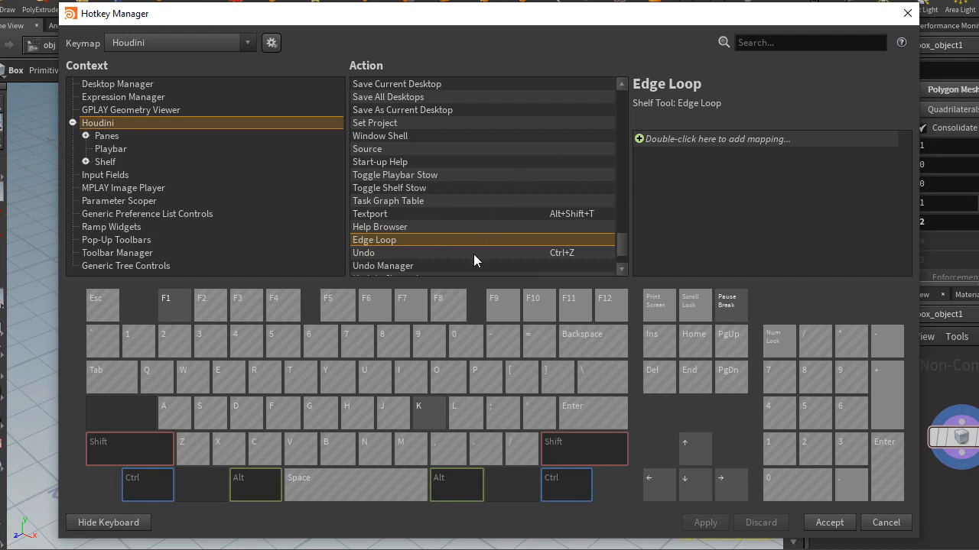
mouse_move(372, 250)
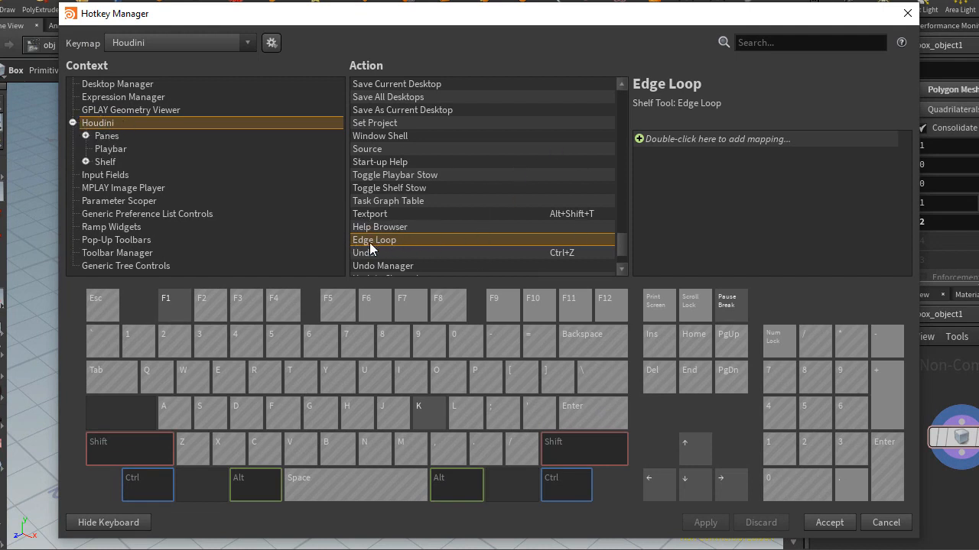
mouse_move(404, 247)
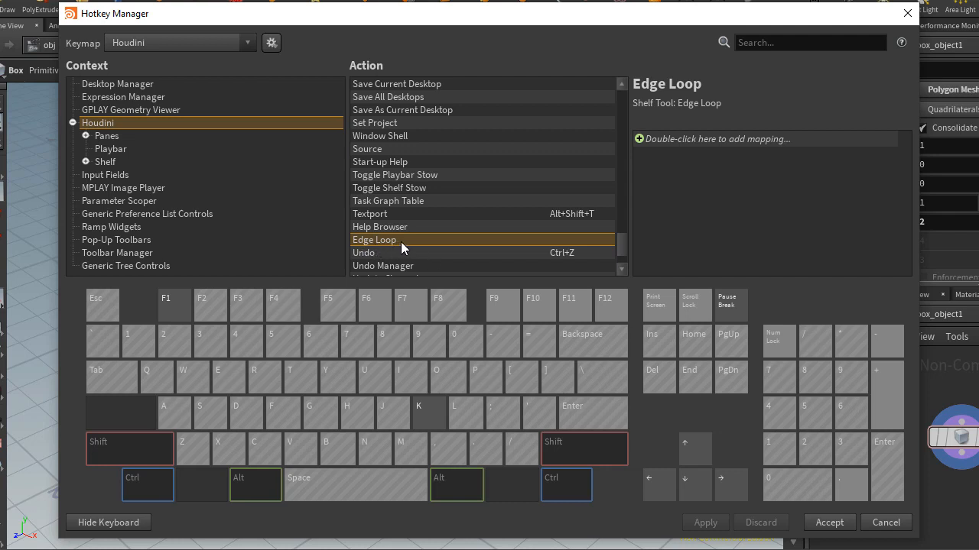
mouse_move(503, 383)
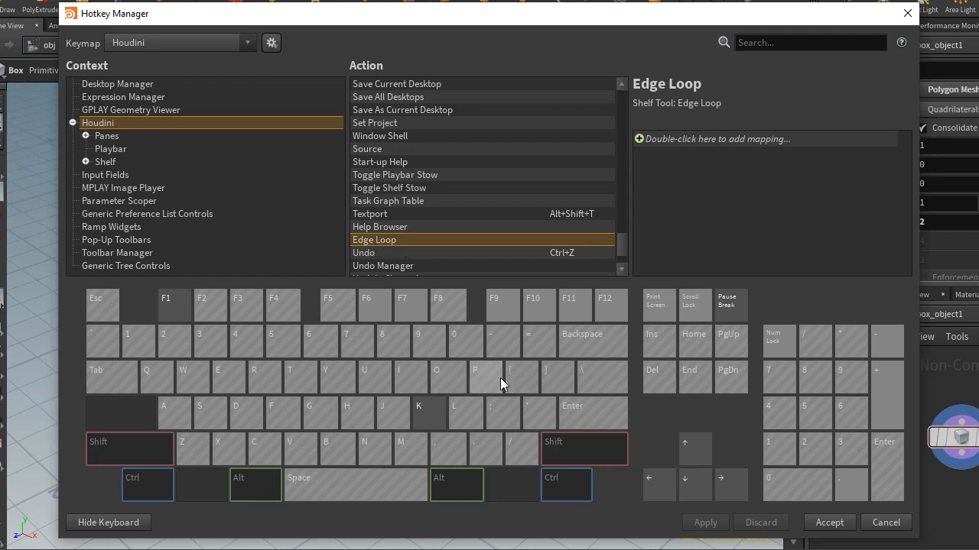
mouse_move(459, 419)
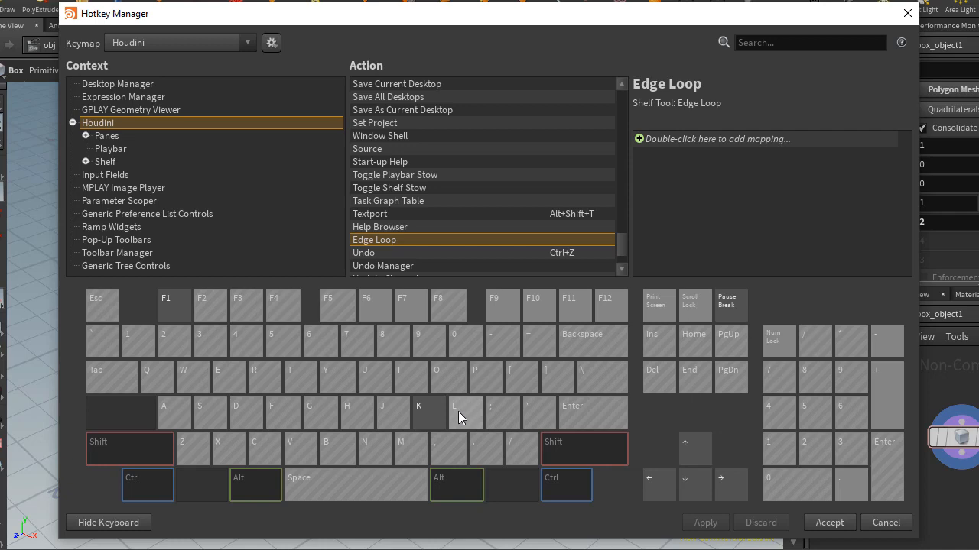
click(454, 405)
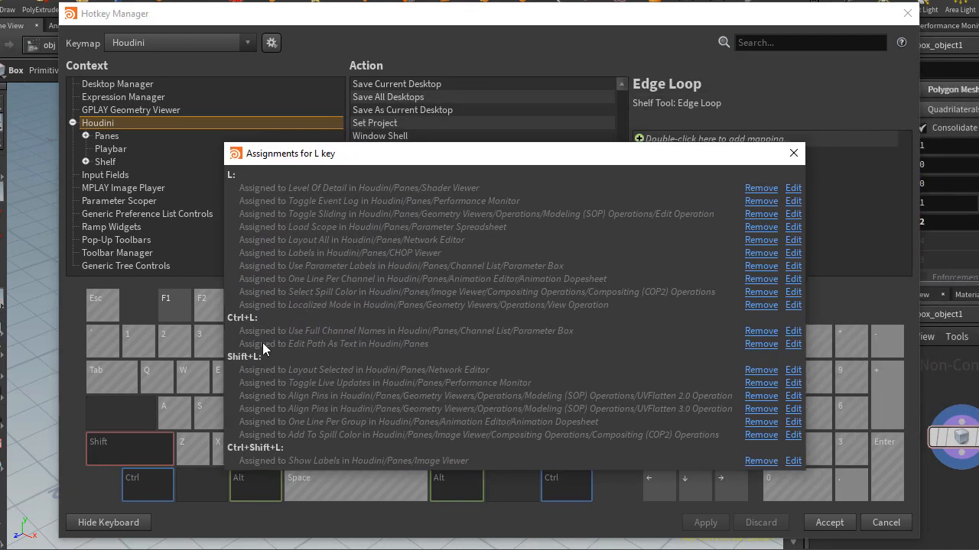
mouse_move(244, 199)
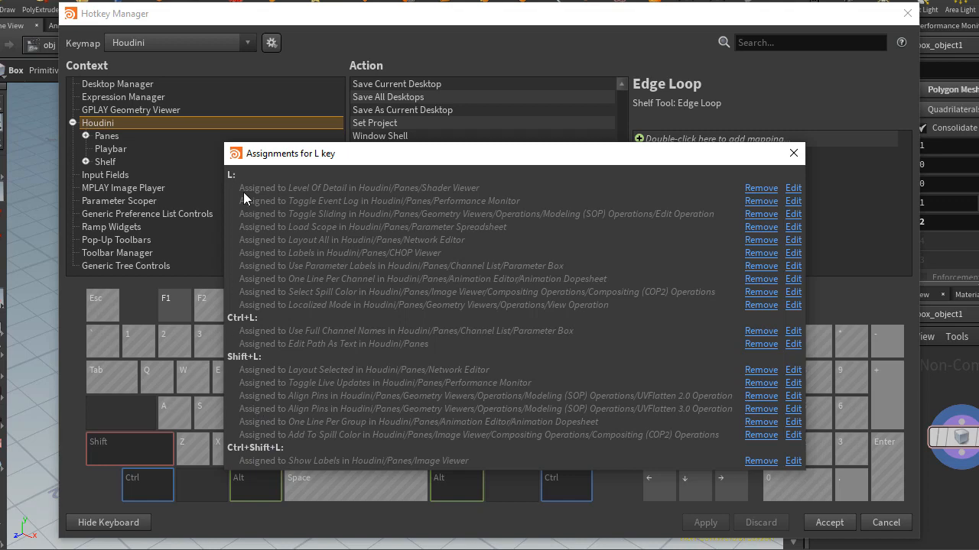
mouse_move(782, 156)
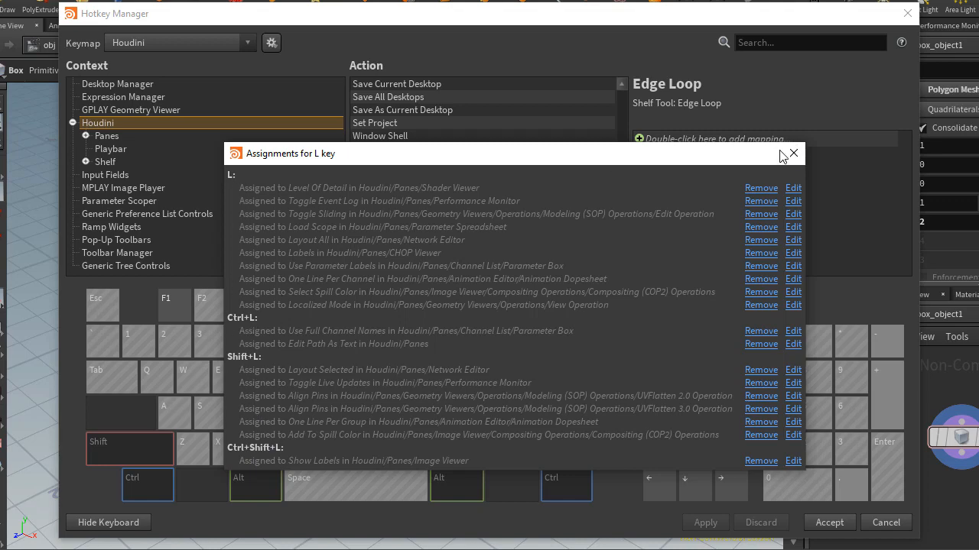
click(793, 154)
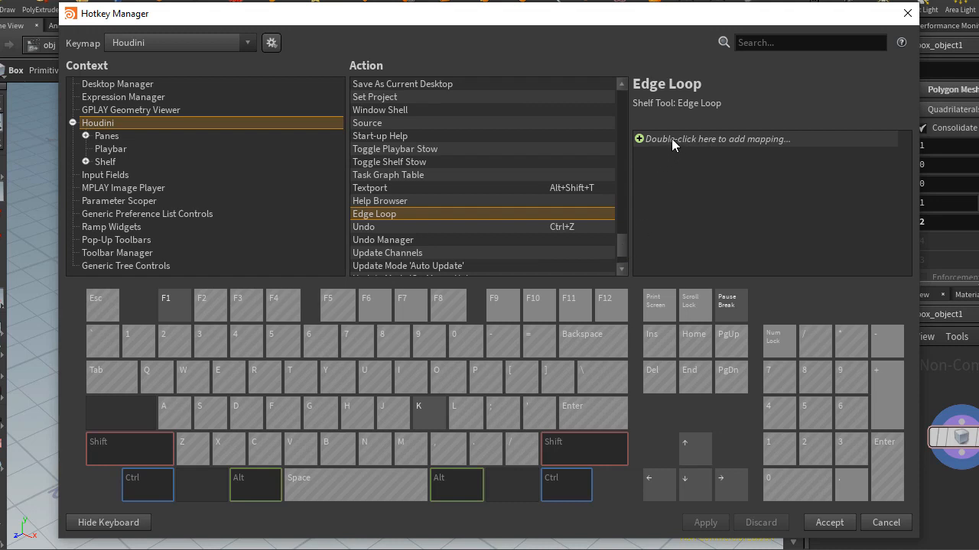
Step: Add an Alt+L mapping to the Edge Loop action and apply it
double_click(715, 138)
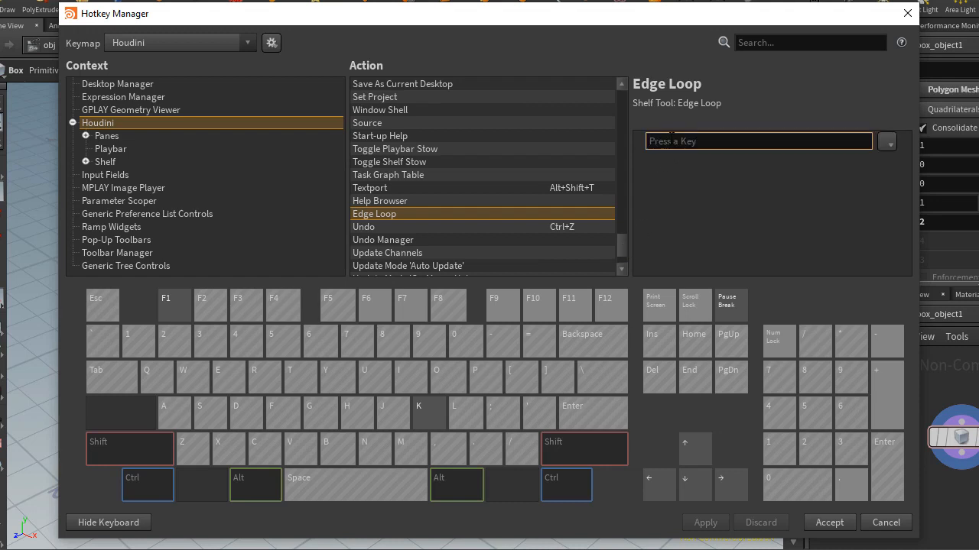
key(Alt+L)
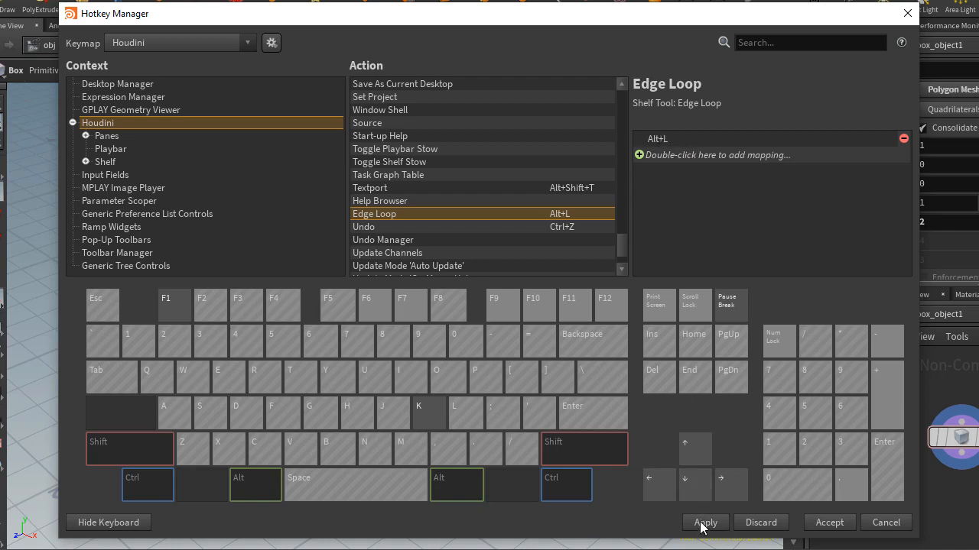
click(704, 522)
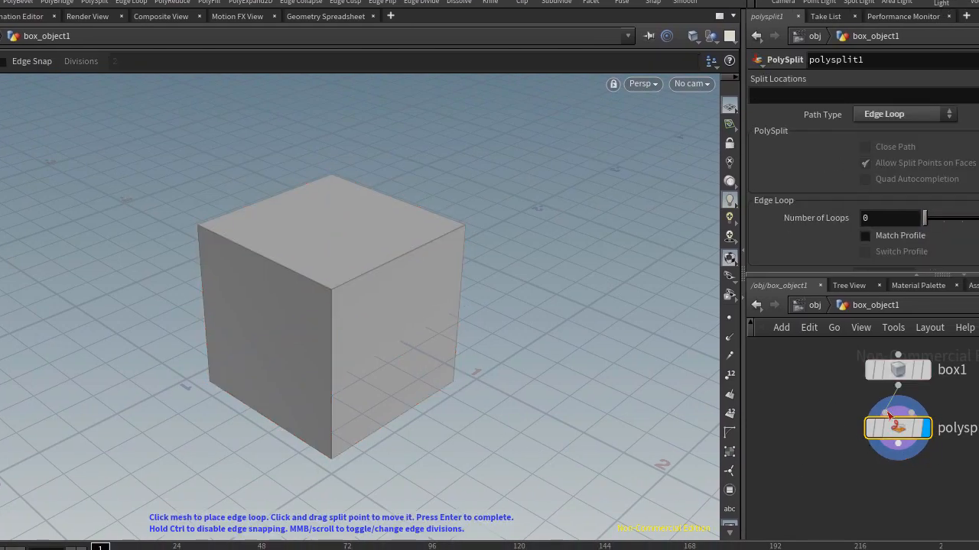
Step: Place an edge loop across the box's top and left faces
click(272, 268)
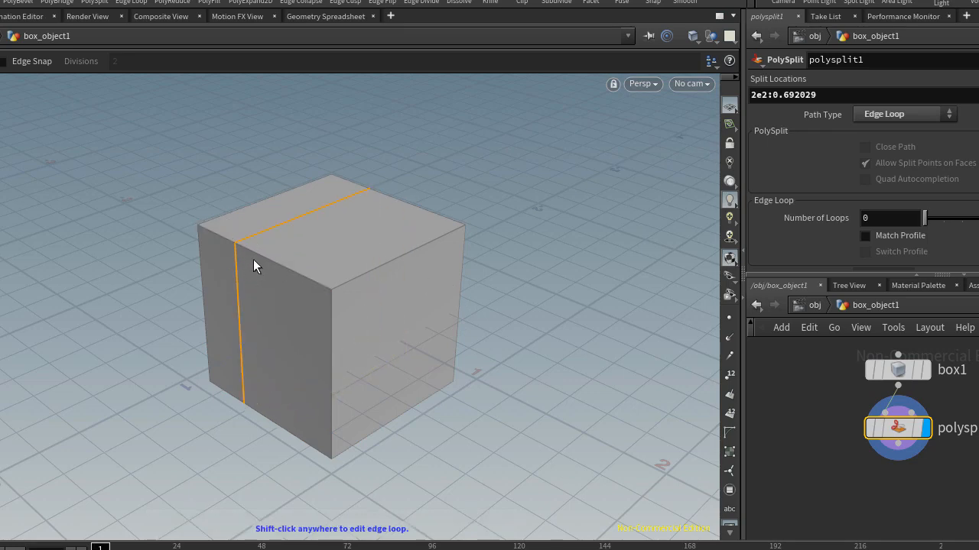
mouse_move(124, 171)
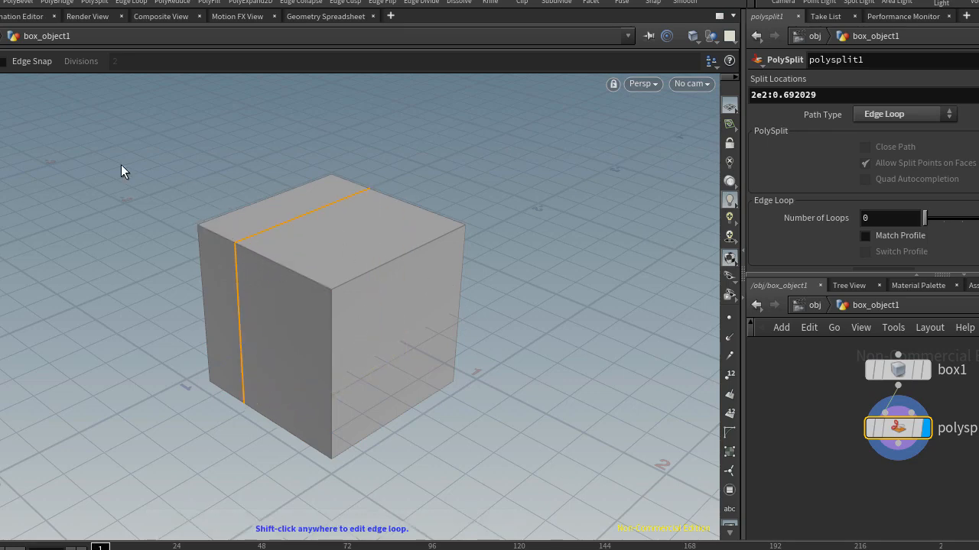
mouse_move(534, 339)
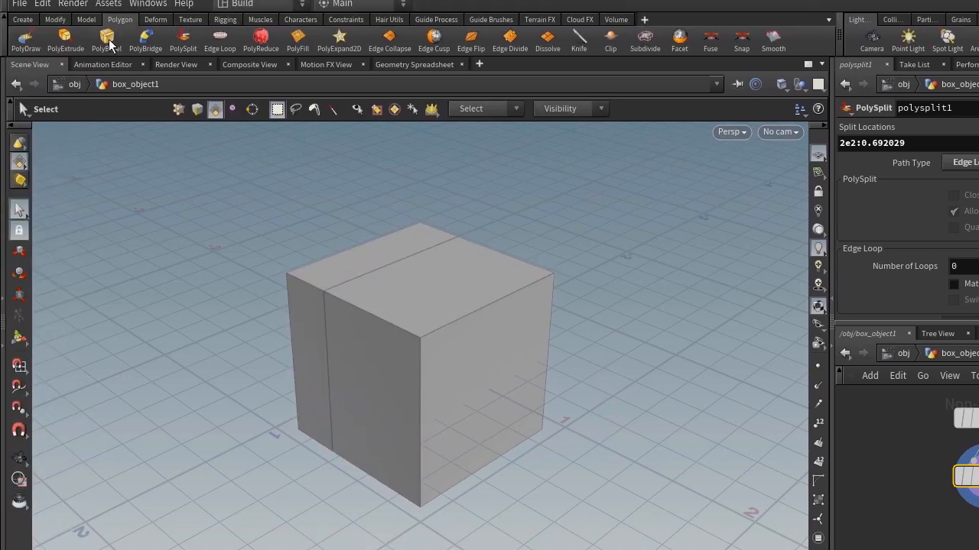
mouse_move(61, 42)
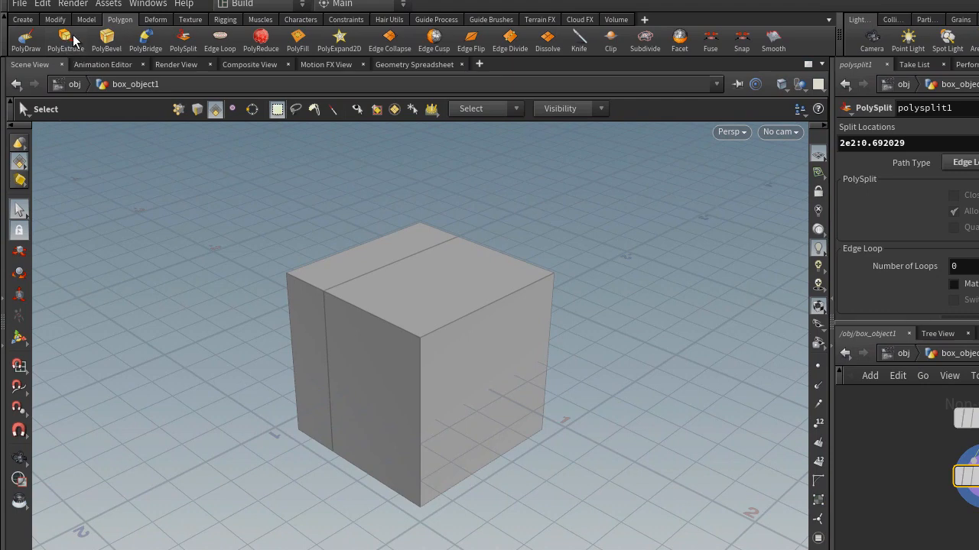
mouse_move(64, 38)
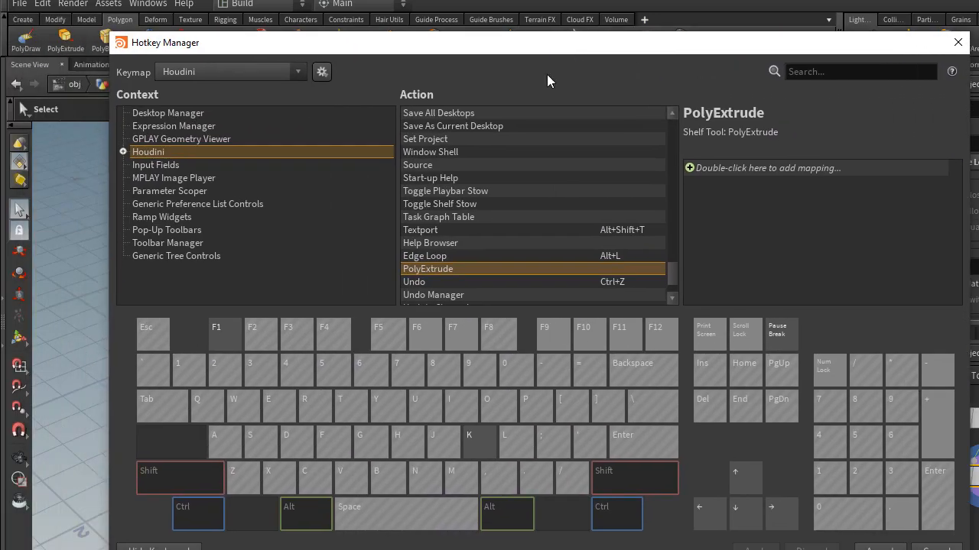
mouse_move(794, 144)
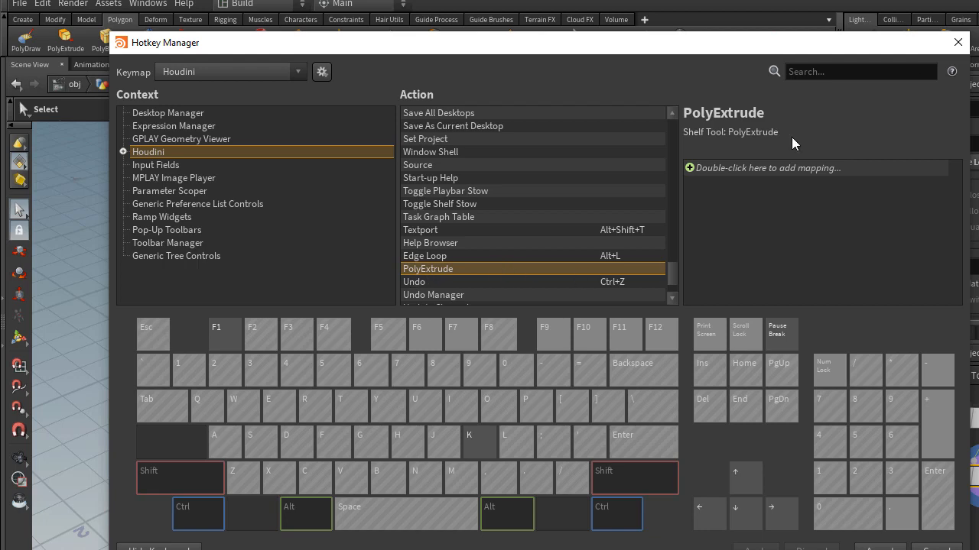
click(957, 42)
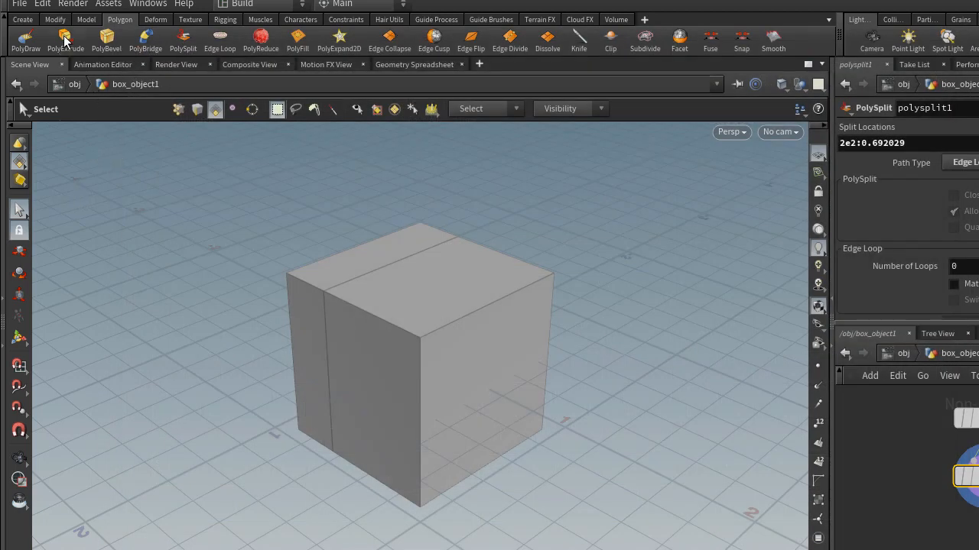
Step: Edit the PolyExtrude shelf tool and view its Hotkeys tab
right_click(66, 39)
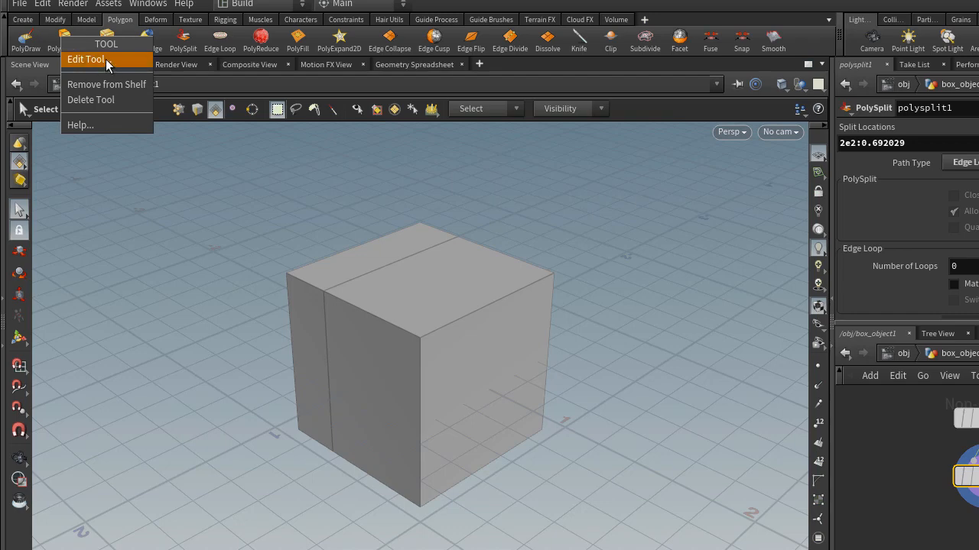
click(85, 59)
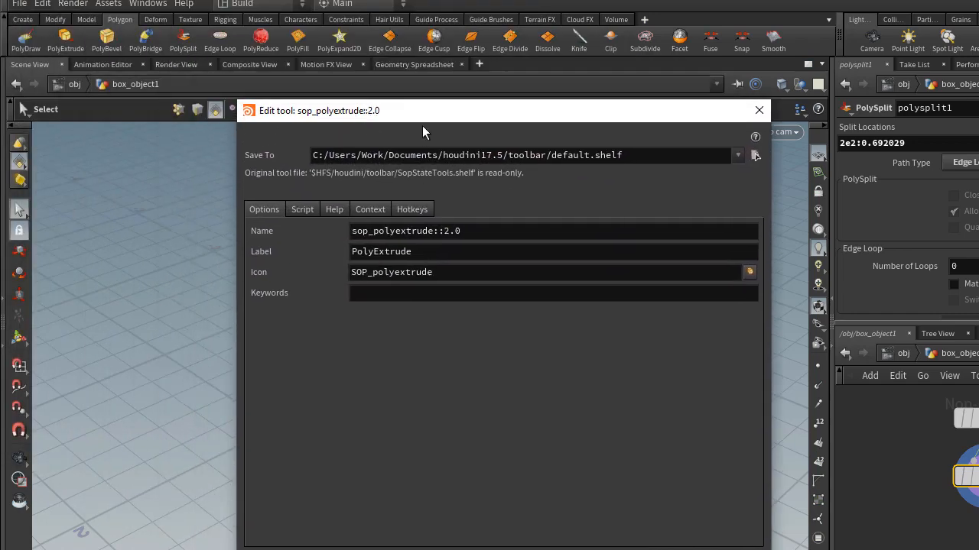
mouse_move(348, 197)
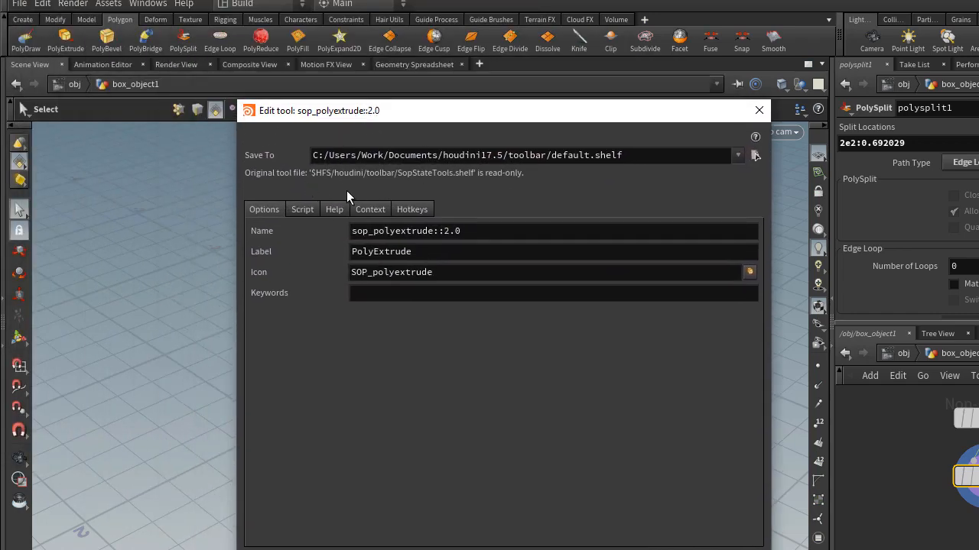
mouse_move(411, 209)
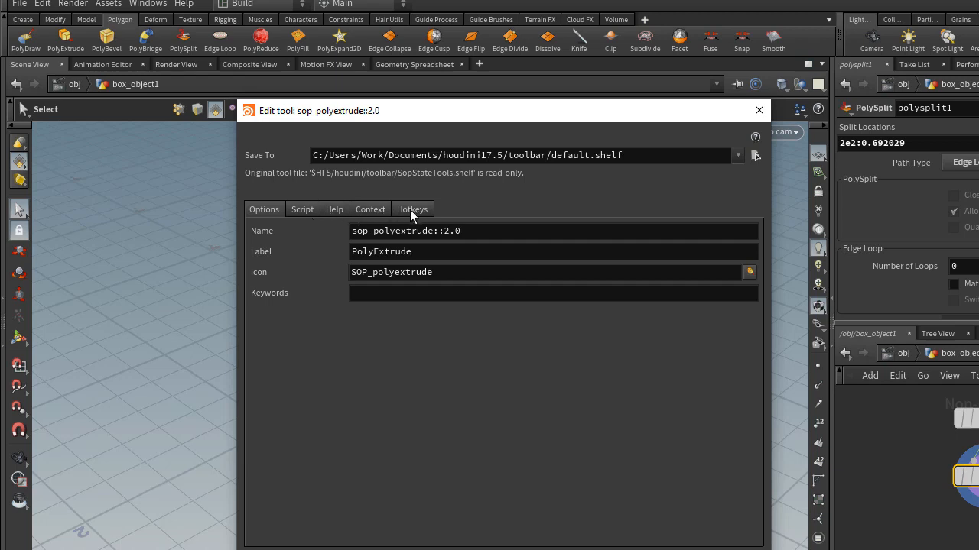
click(412, 209)
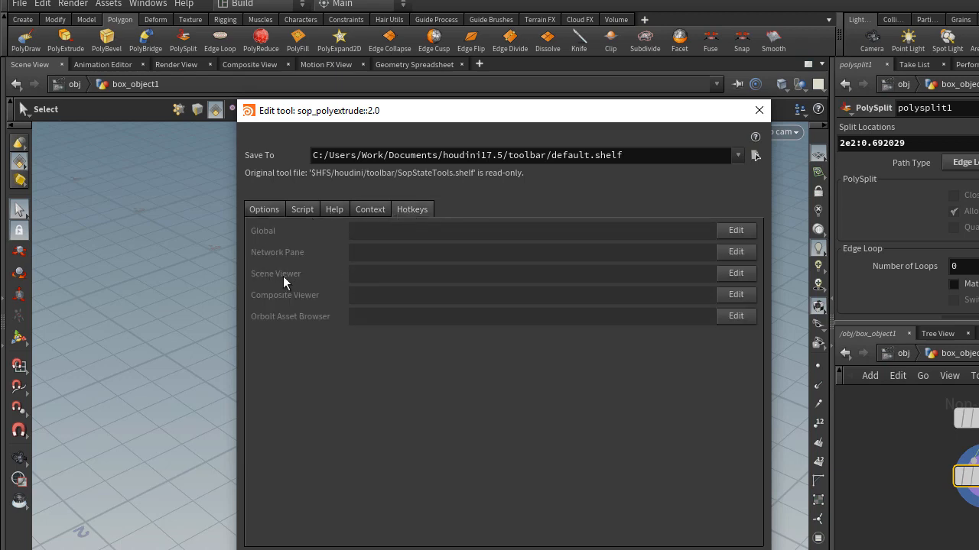
mouse_move(566, 289)
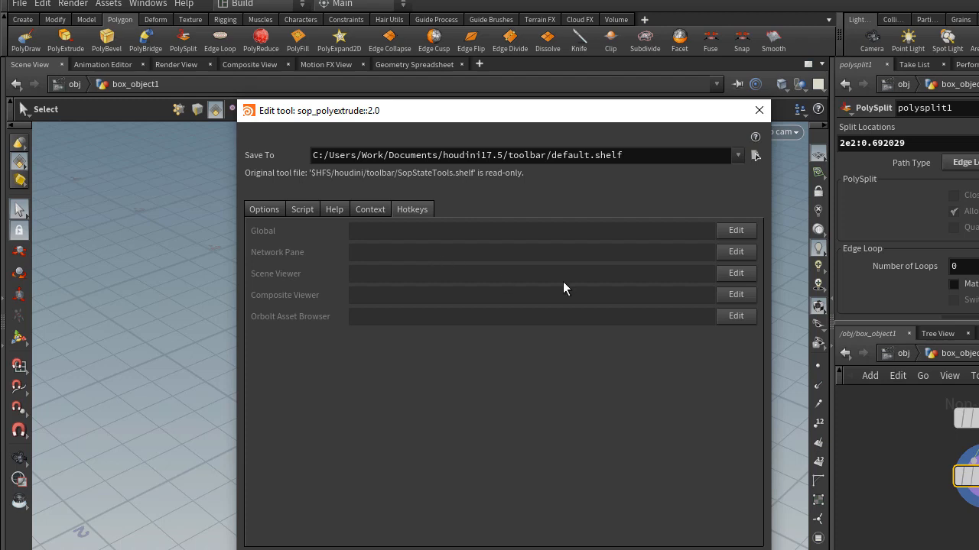
mouse_move(410, 285)
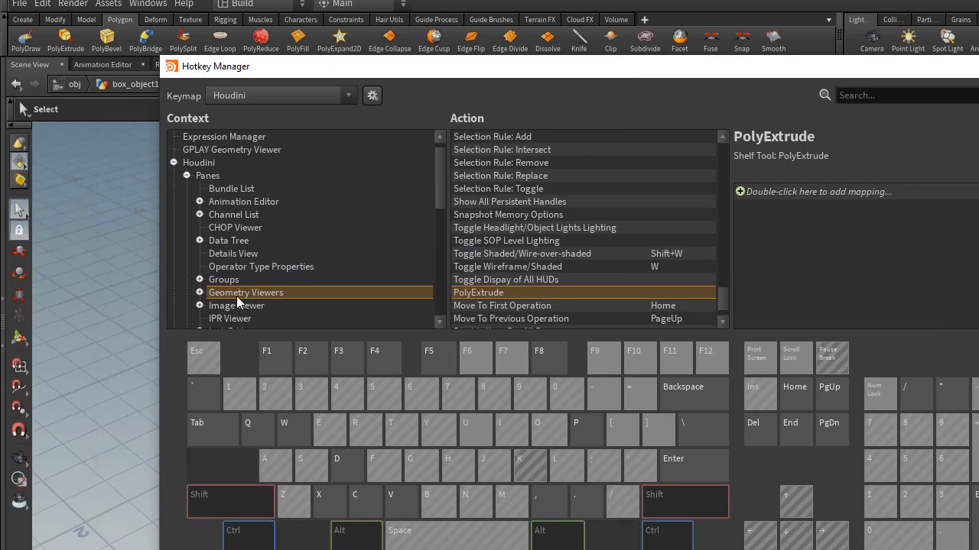
mouse_move(611, 306)
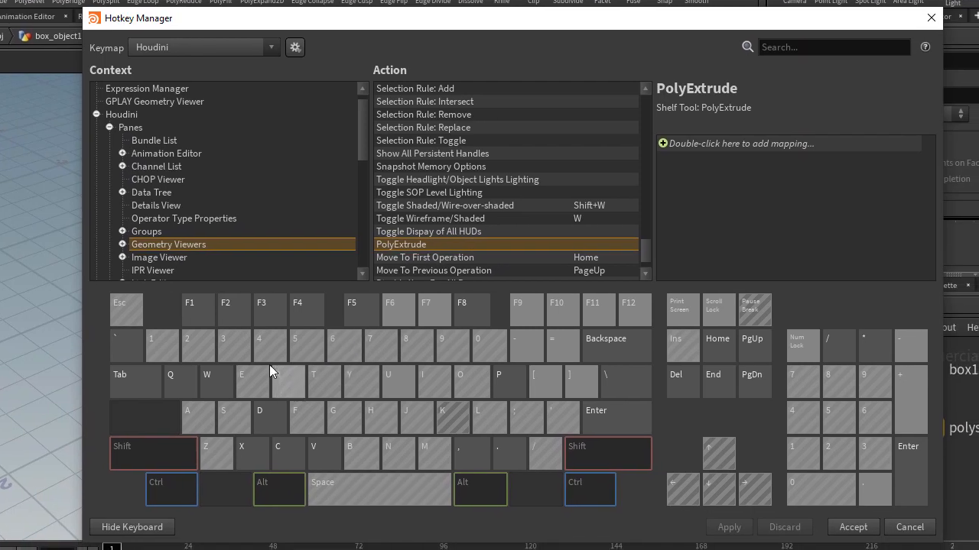
click(242, 382)
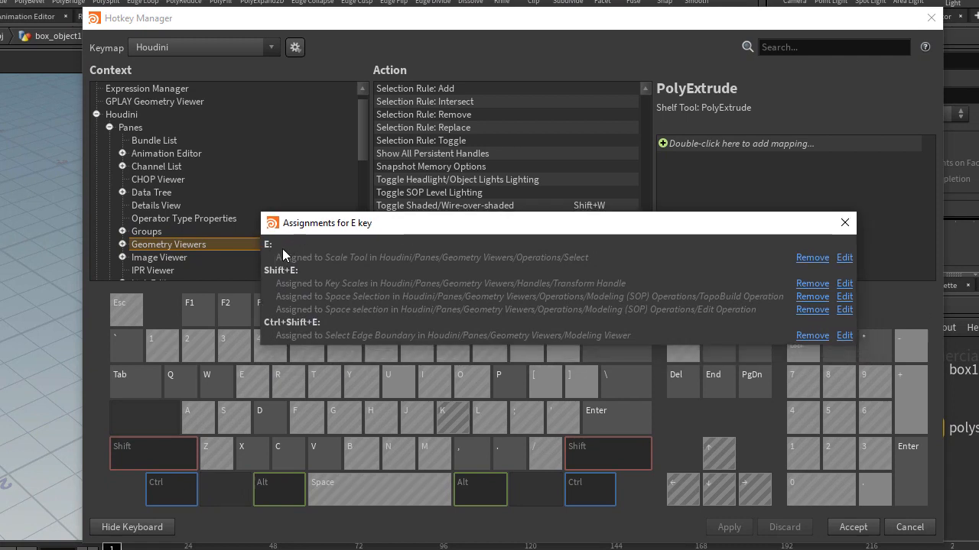
mouse_move(267, 248)
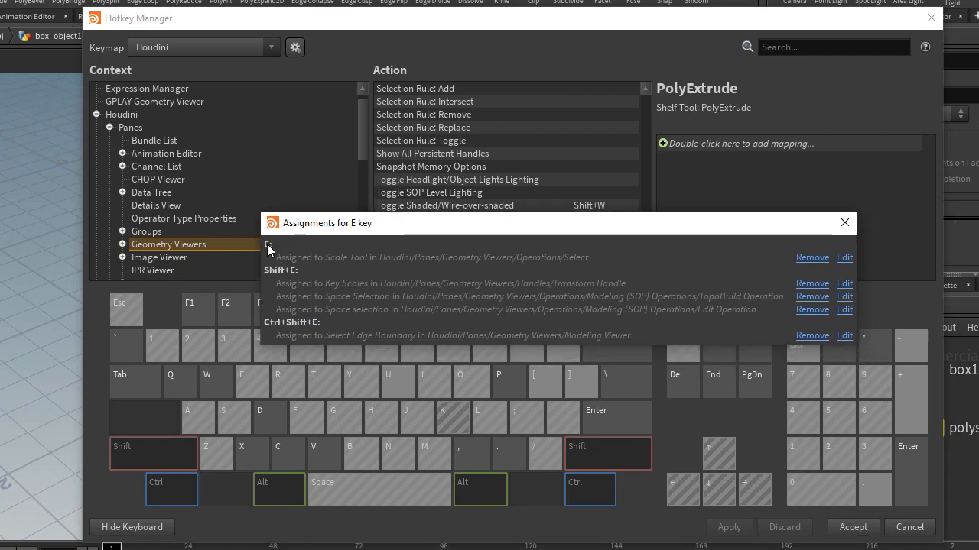
mouse_move(543, 290)
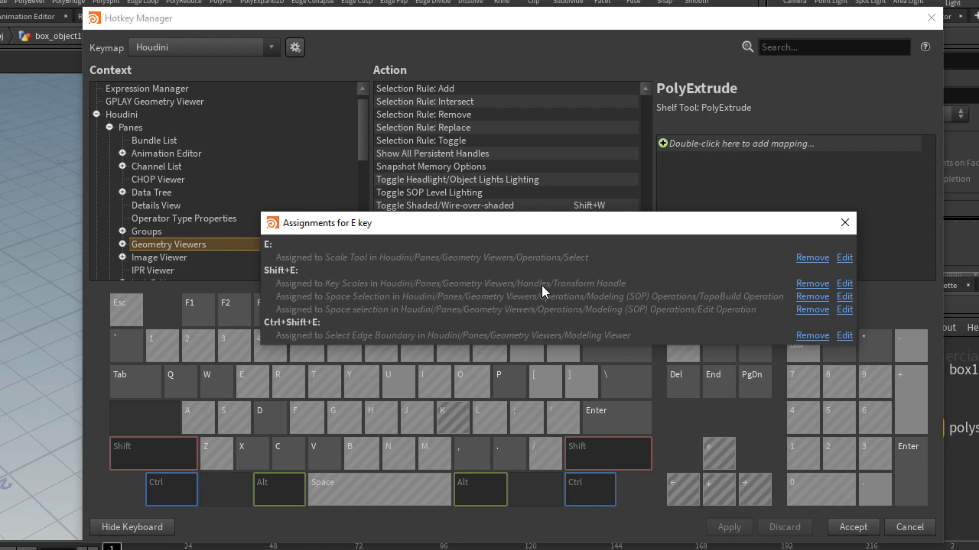
mouse_move(495, 247)
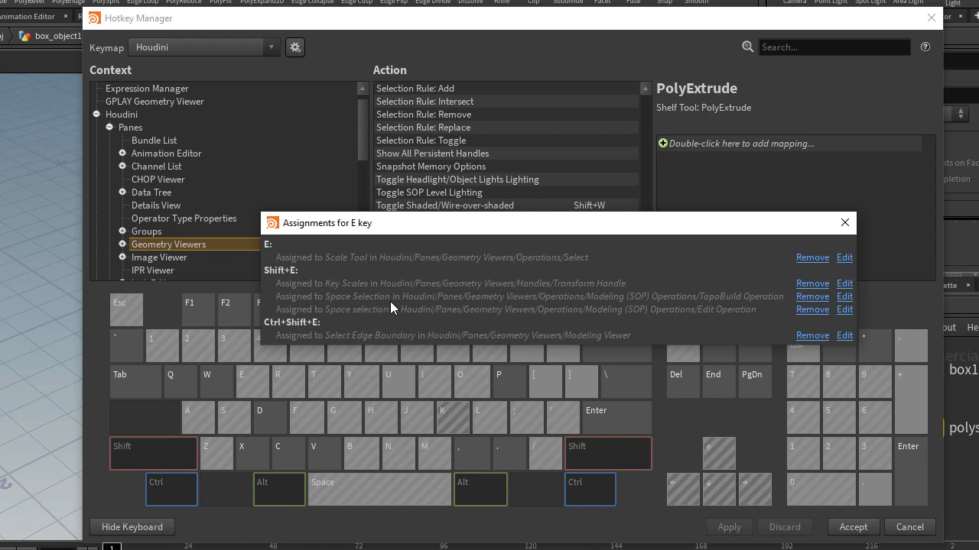
mouse_move(411, 305)
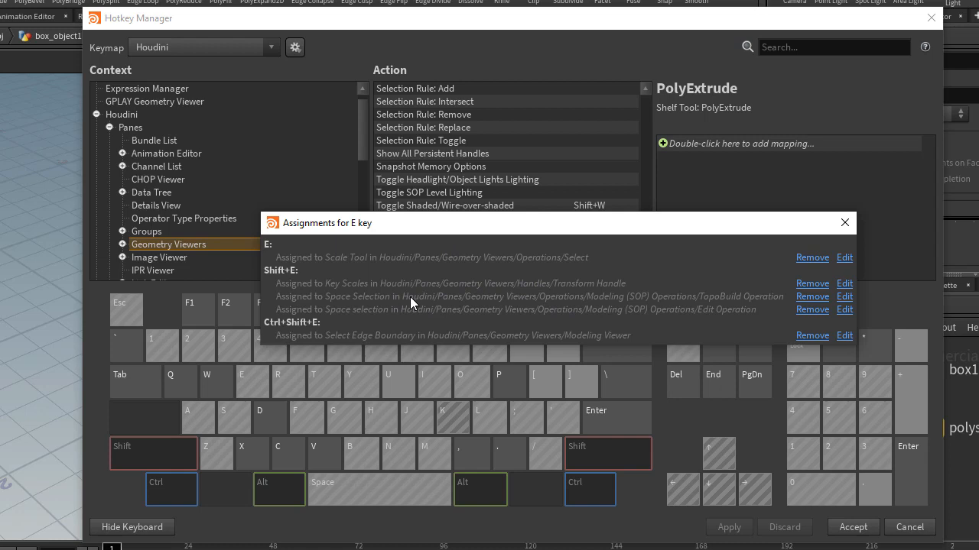
mouse_move(443, 300)
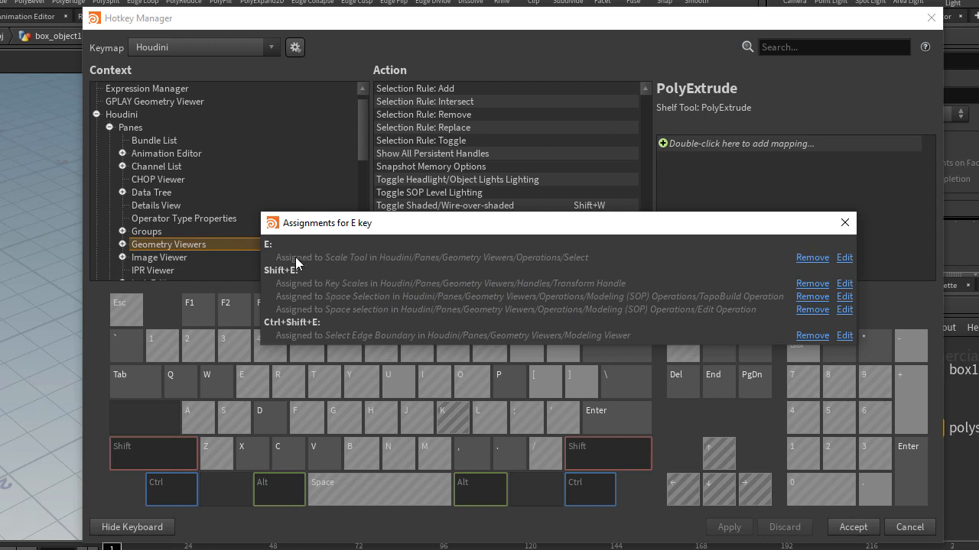
mouse_move(277, 253)
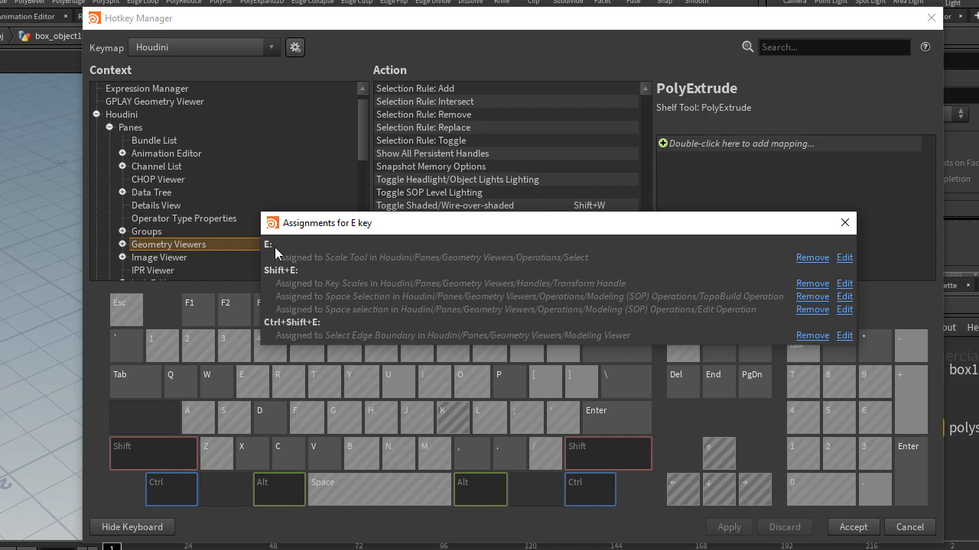
click(844, 223)
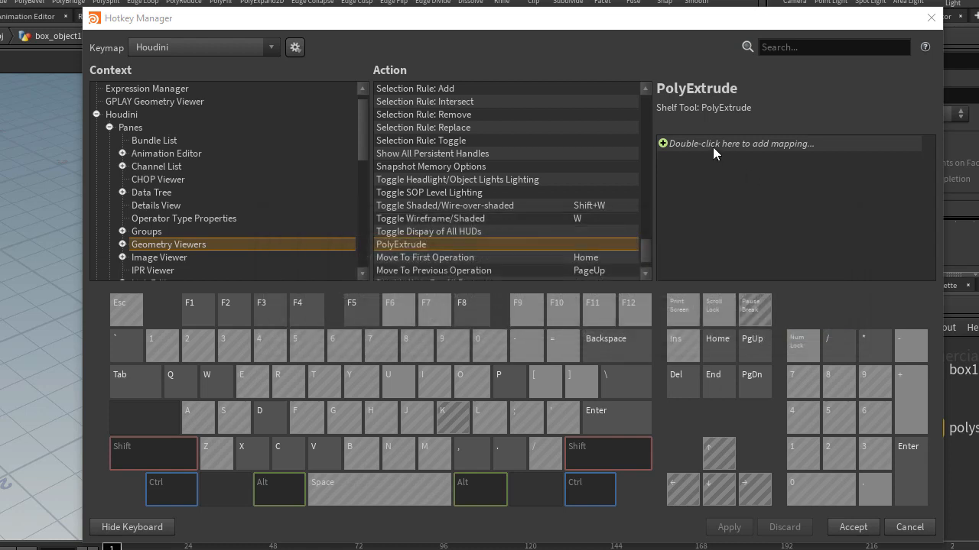
Step: Reselect the PolyExtrude action and record a new E key mapping for it
click(428, 231)
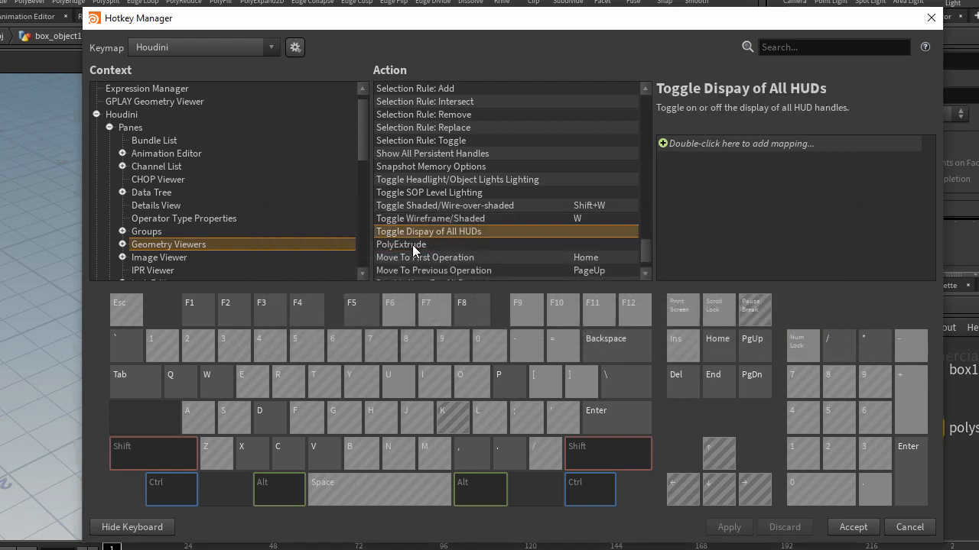
click(400, 244)
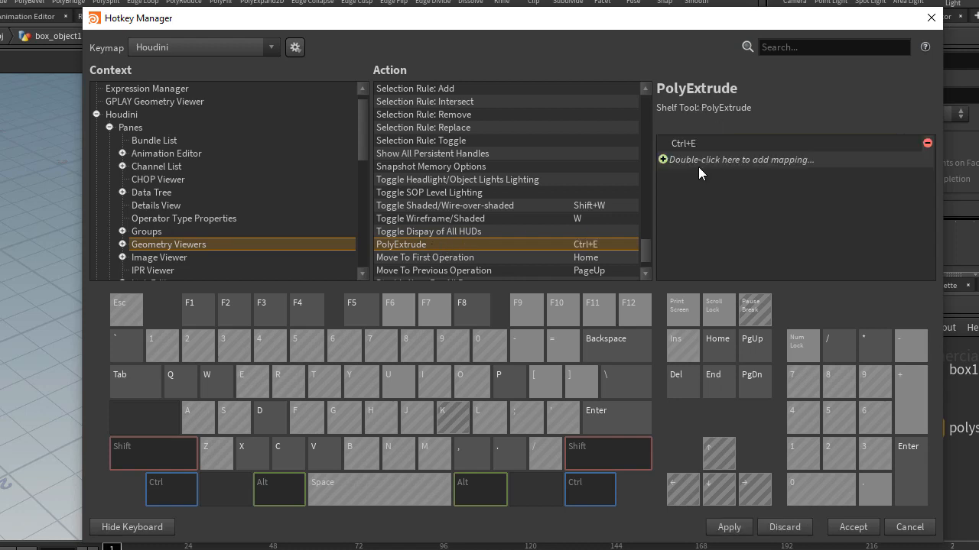
mouse_move(682, 101)
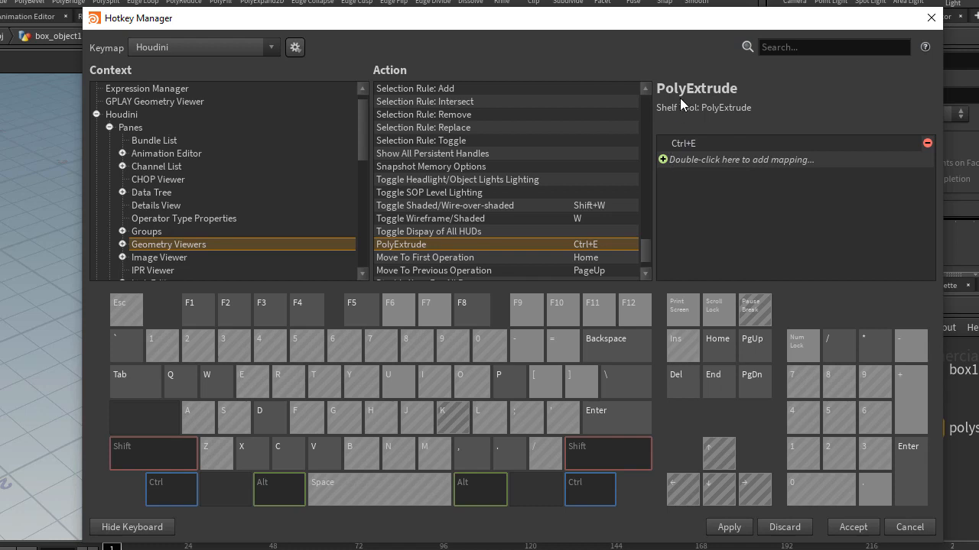
mouse_move(263, 382)
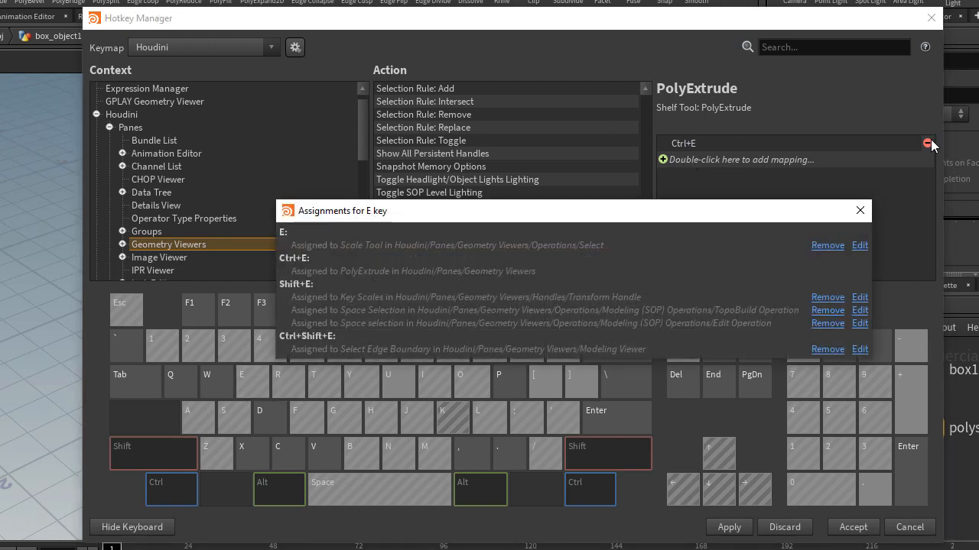
click(928, 143)
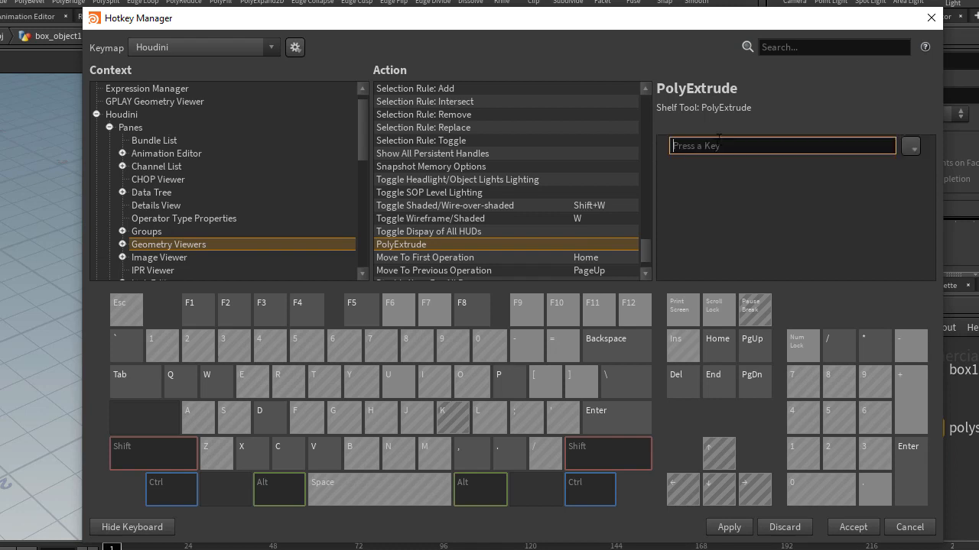
text(E)
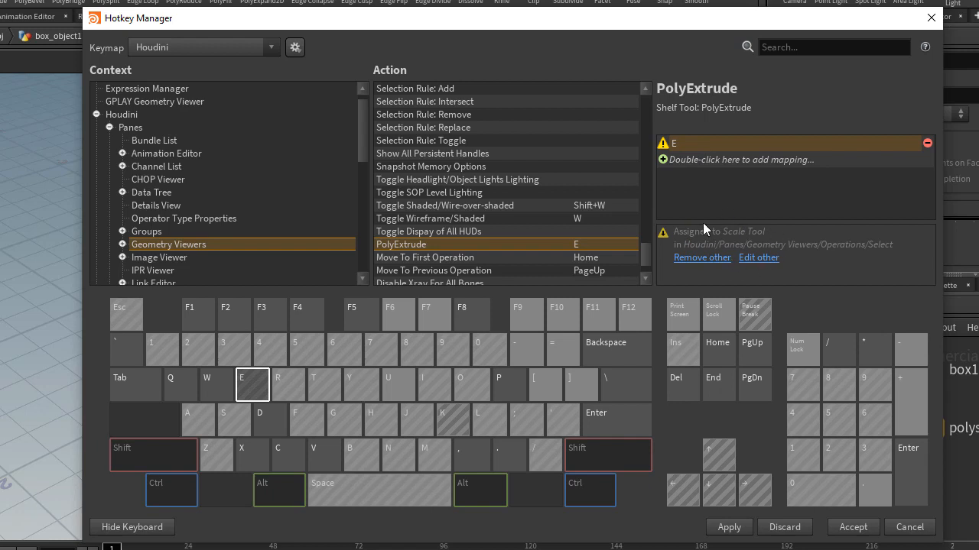
click(926, 143)
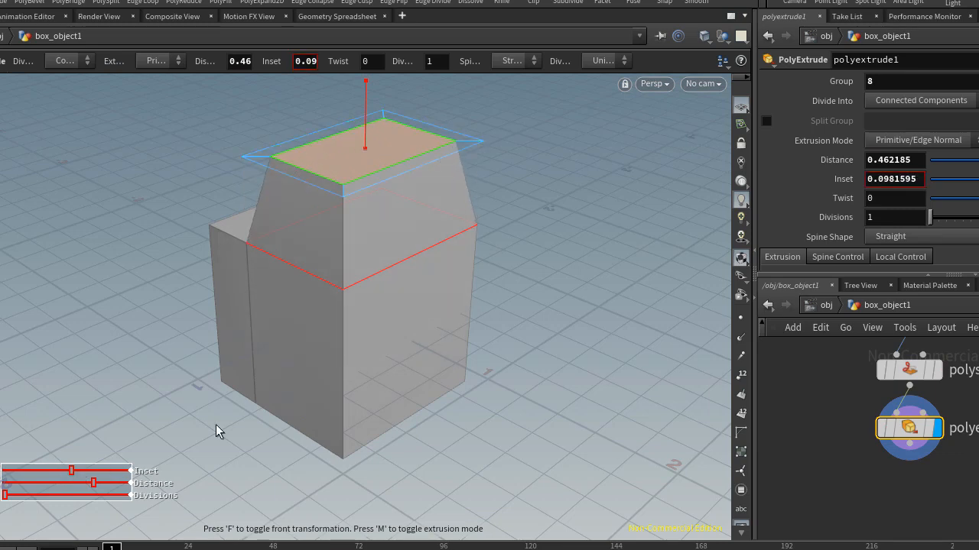
mouse_move(320, 378)
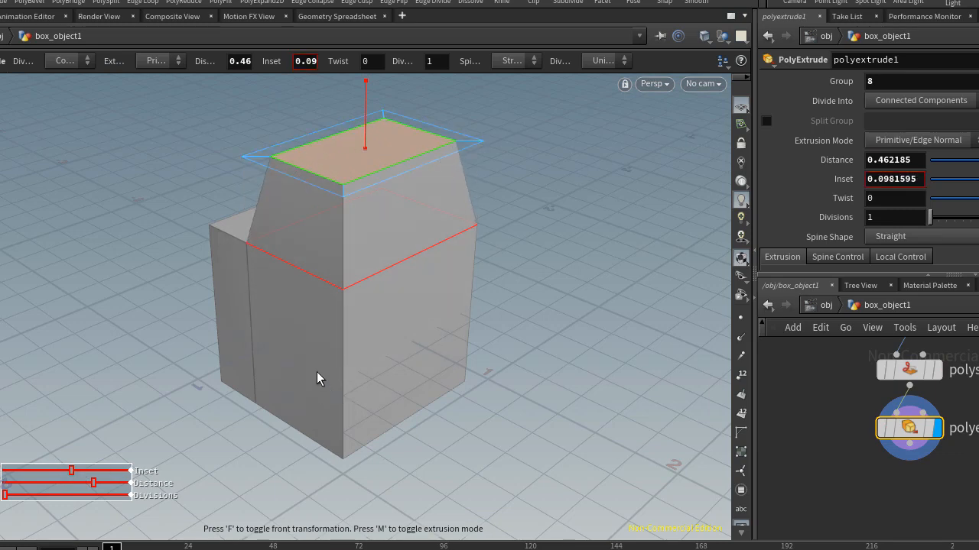
mouse_move(274, 401)
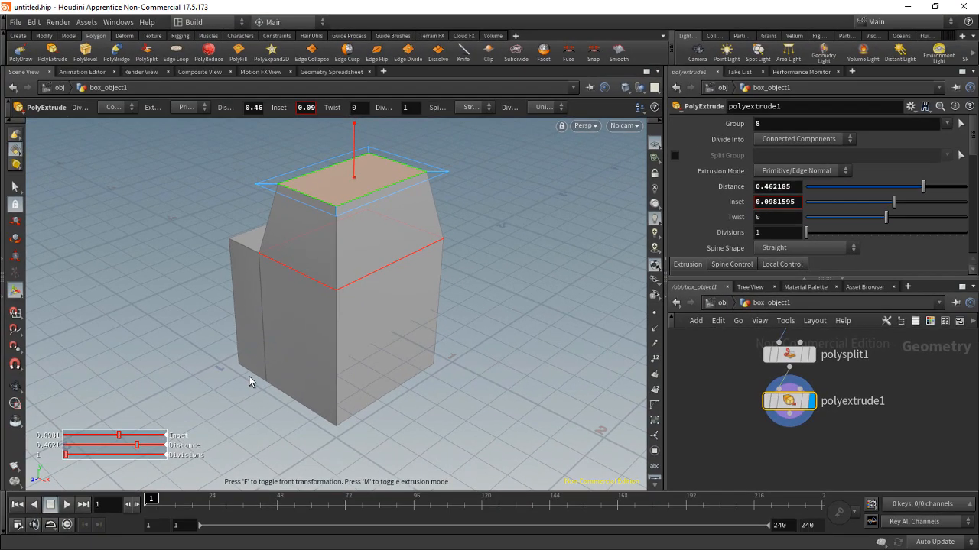
mouse_move(252, 382)
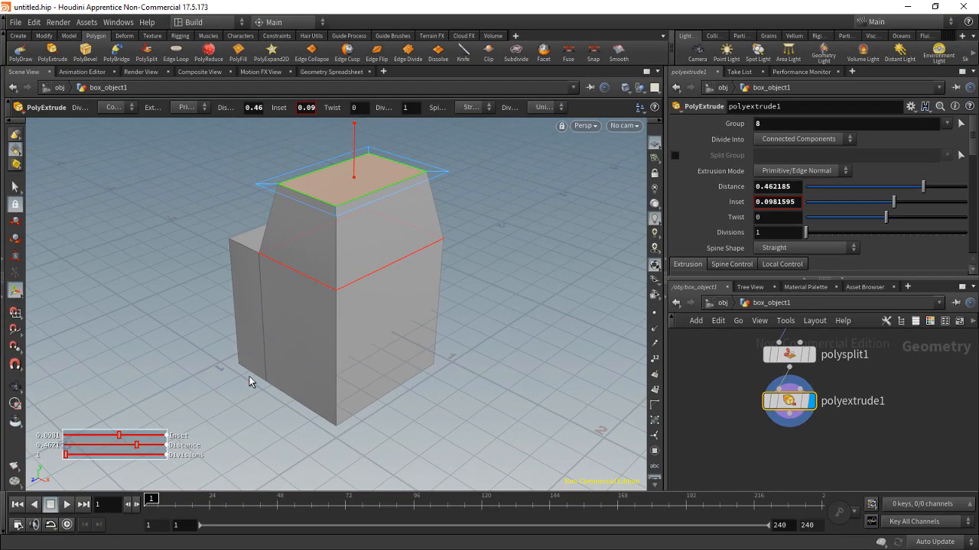